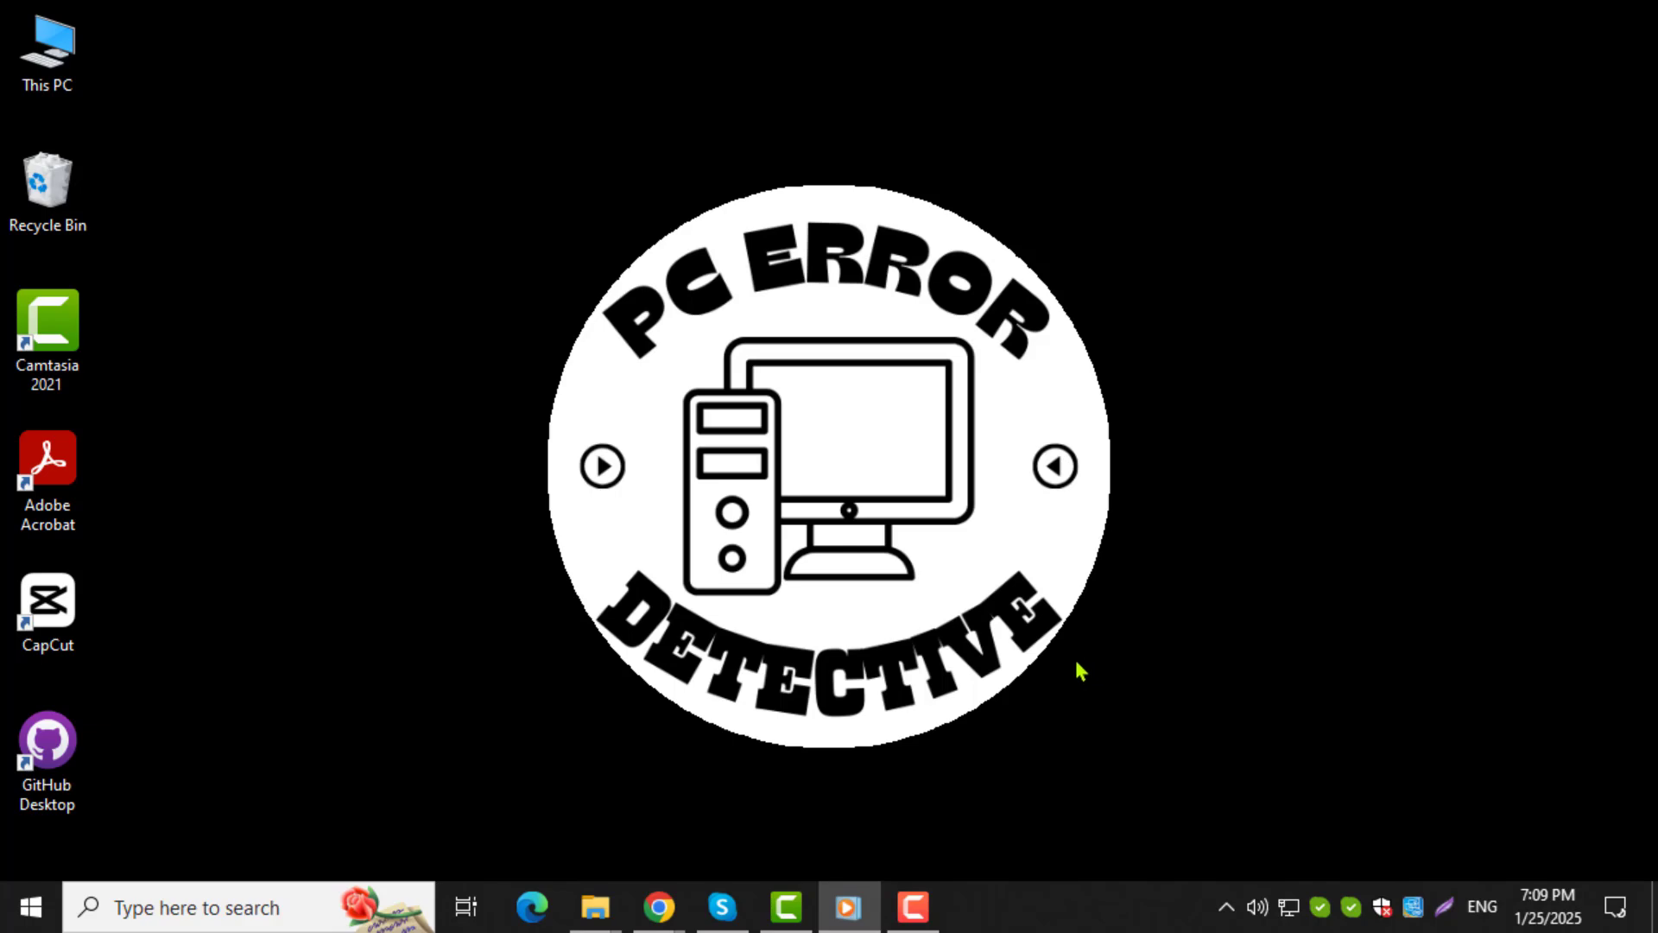
{"action": "mouse_move", "coordinate": [1052, 690]}
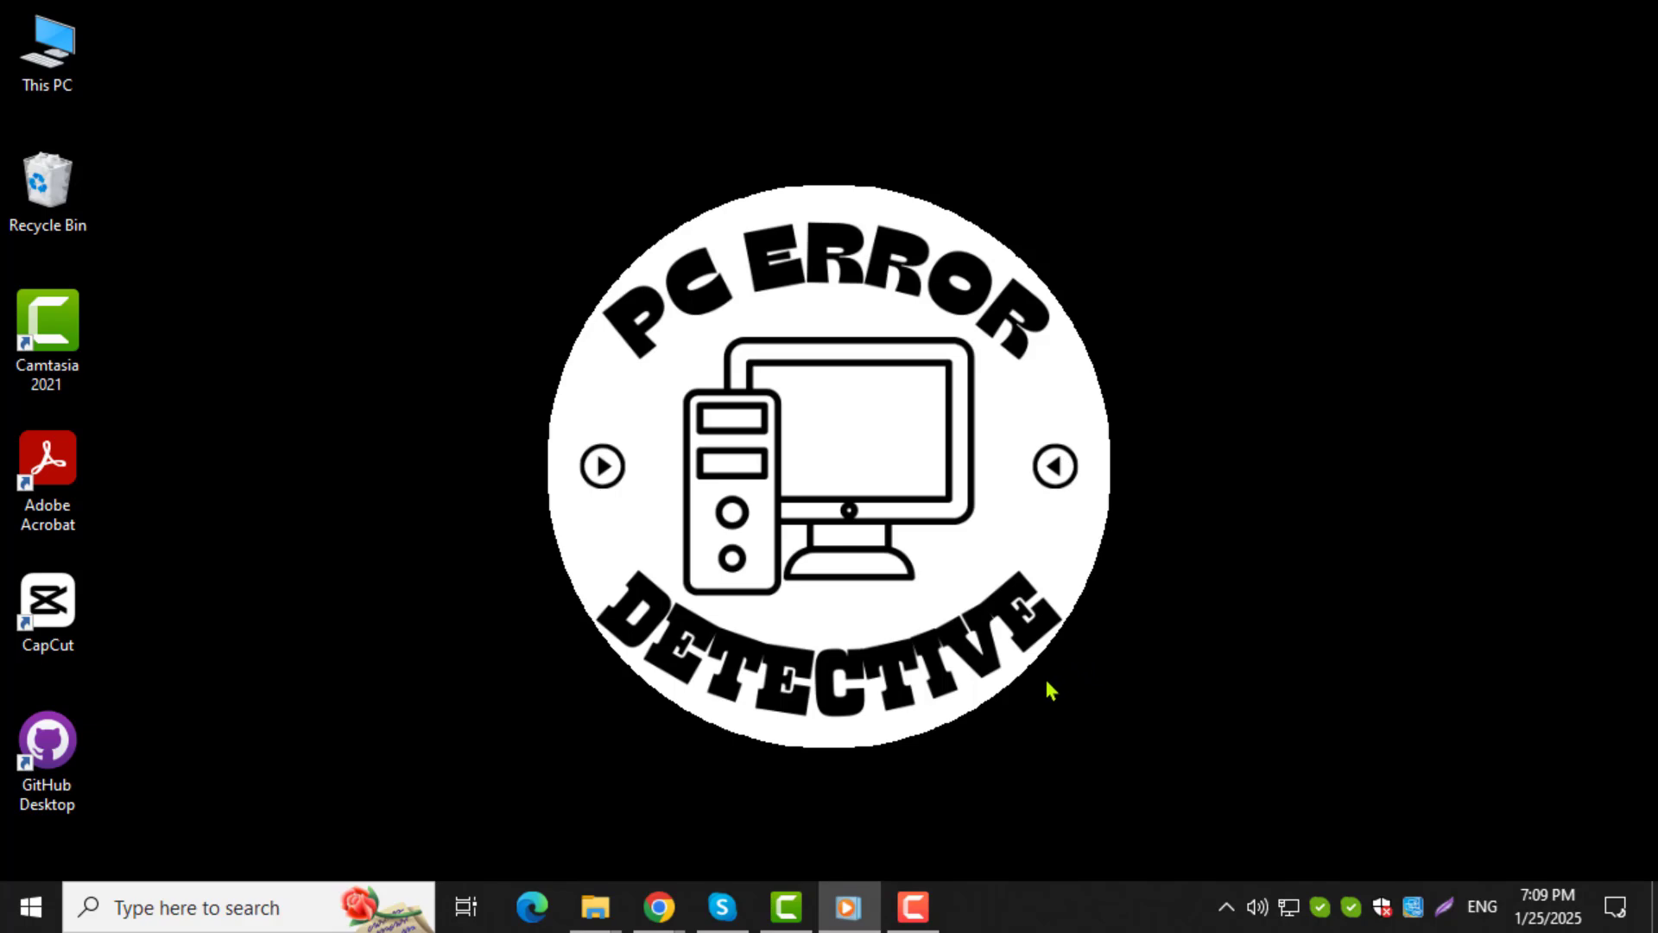
{"action": "mouse_move", "coordinate": [947, 767]}
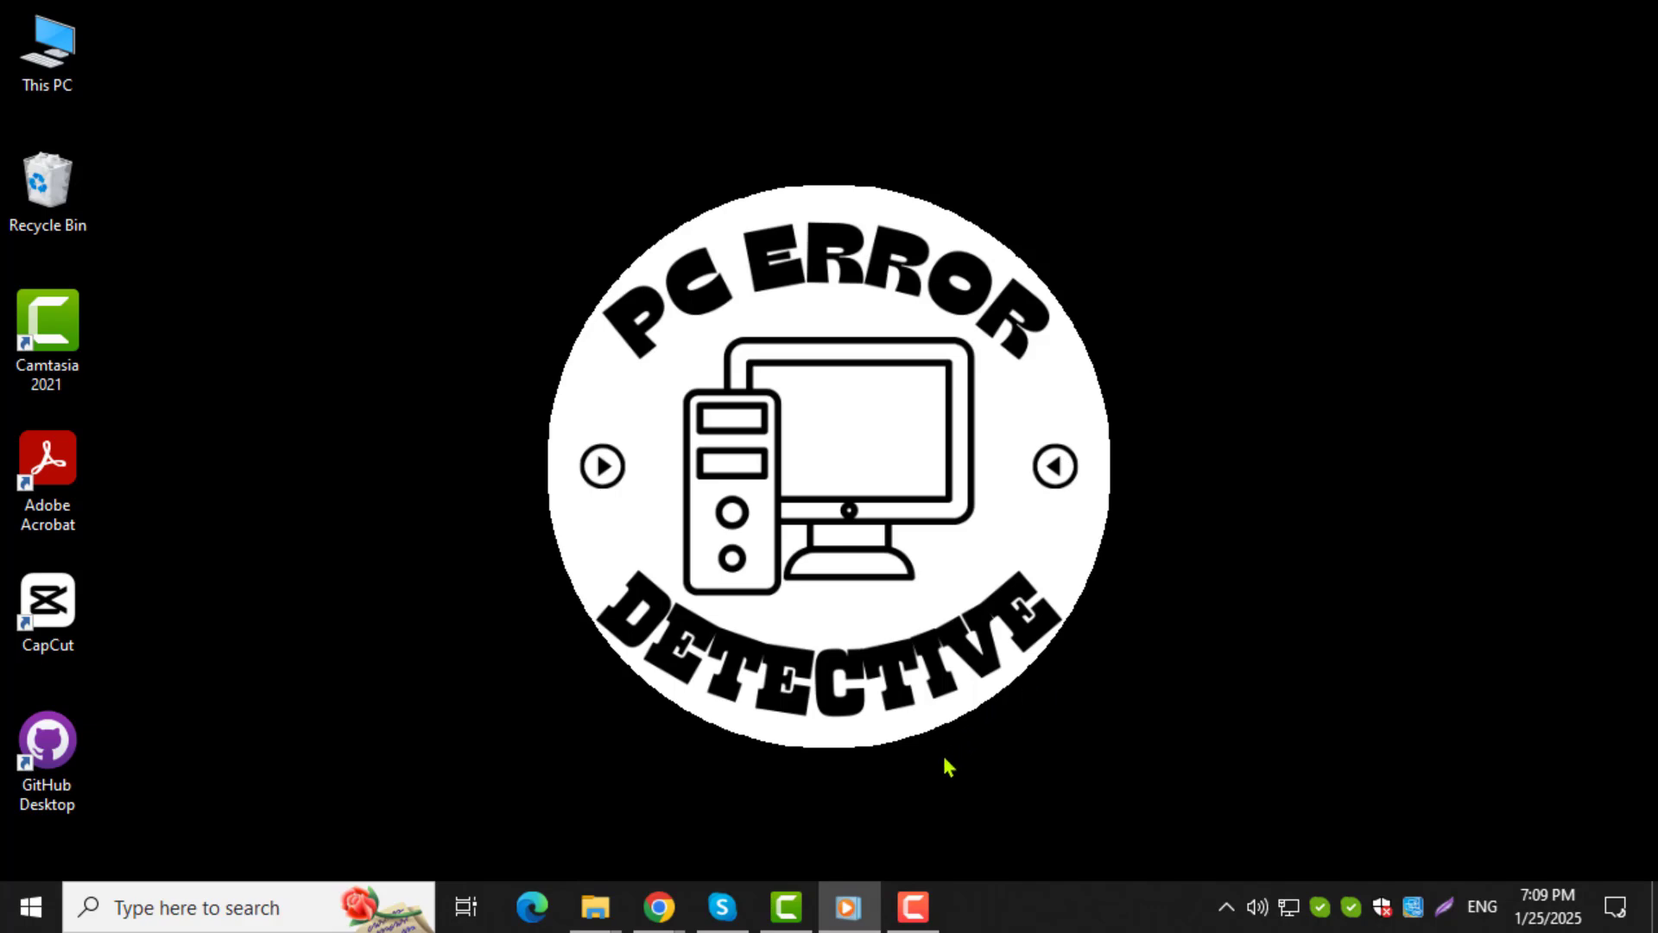
{"action": "mouse_move", "coordinate": [691, 873]}
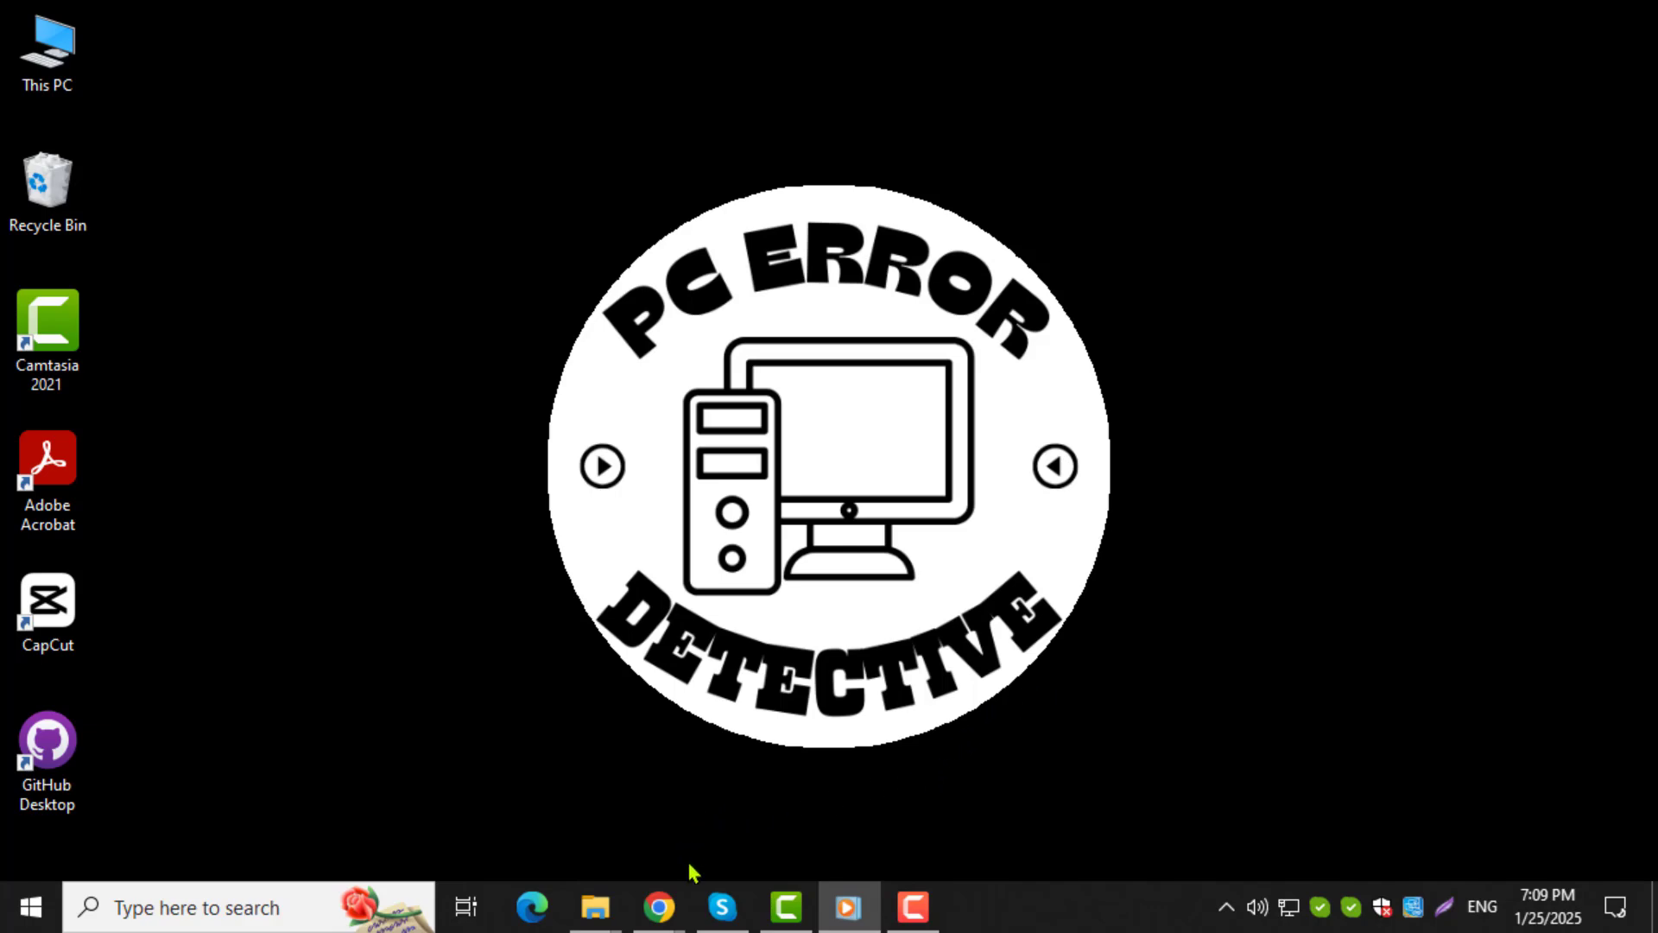
Step: Bring up the Google Doc in Chrome and show its File menu options
{"action": "left_click", "coordinate": [658, 906]}
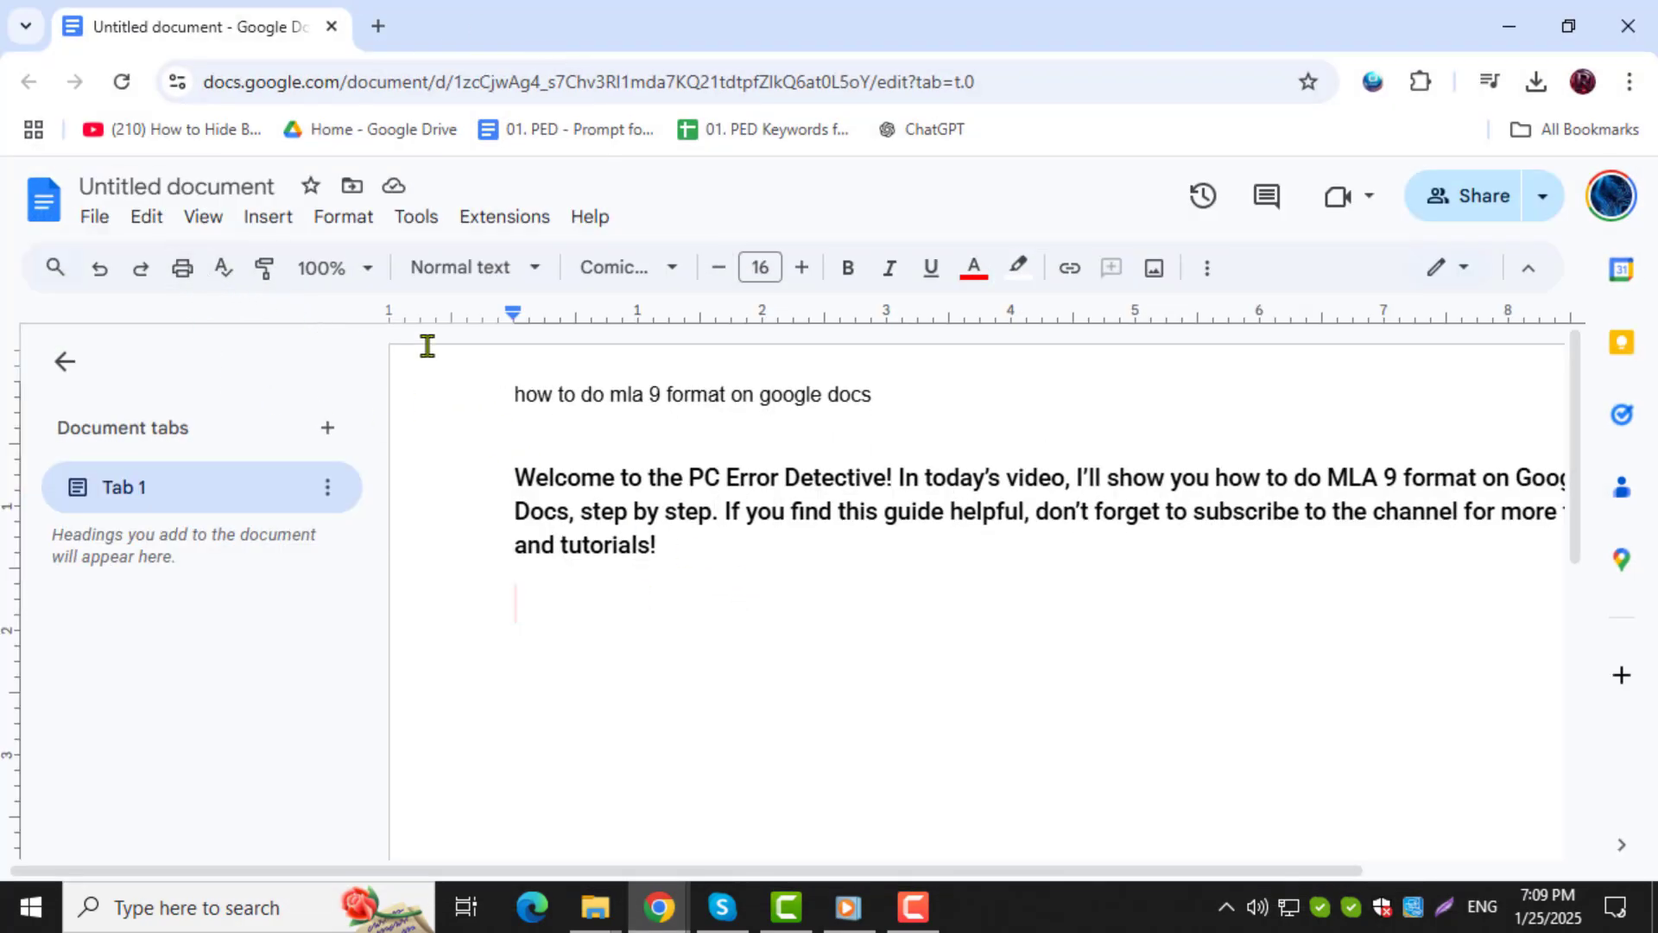
{"action": "mouse_move", "coordinate": [639, 459]}
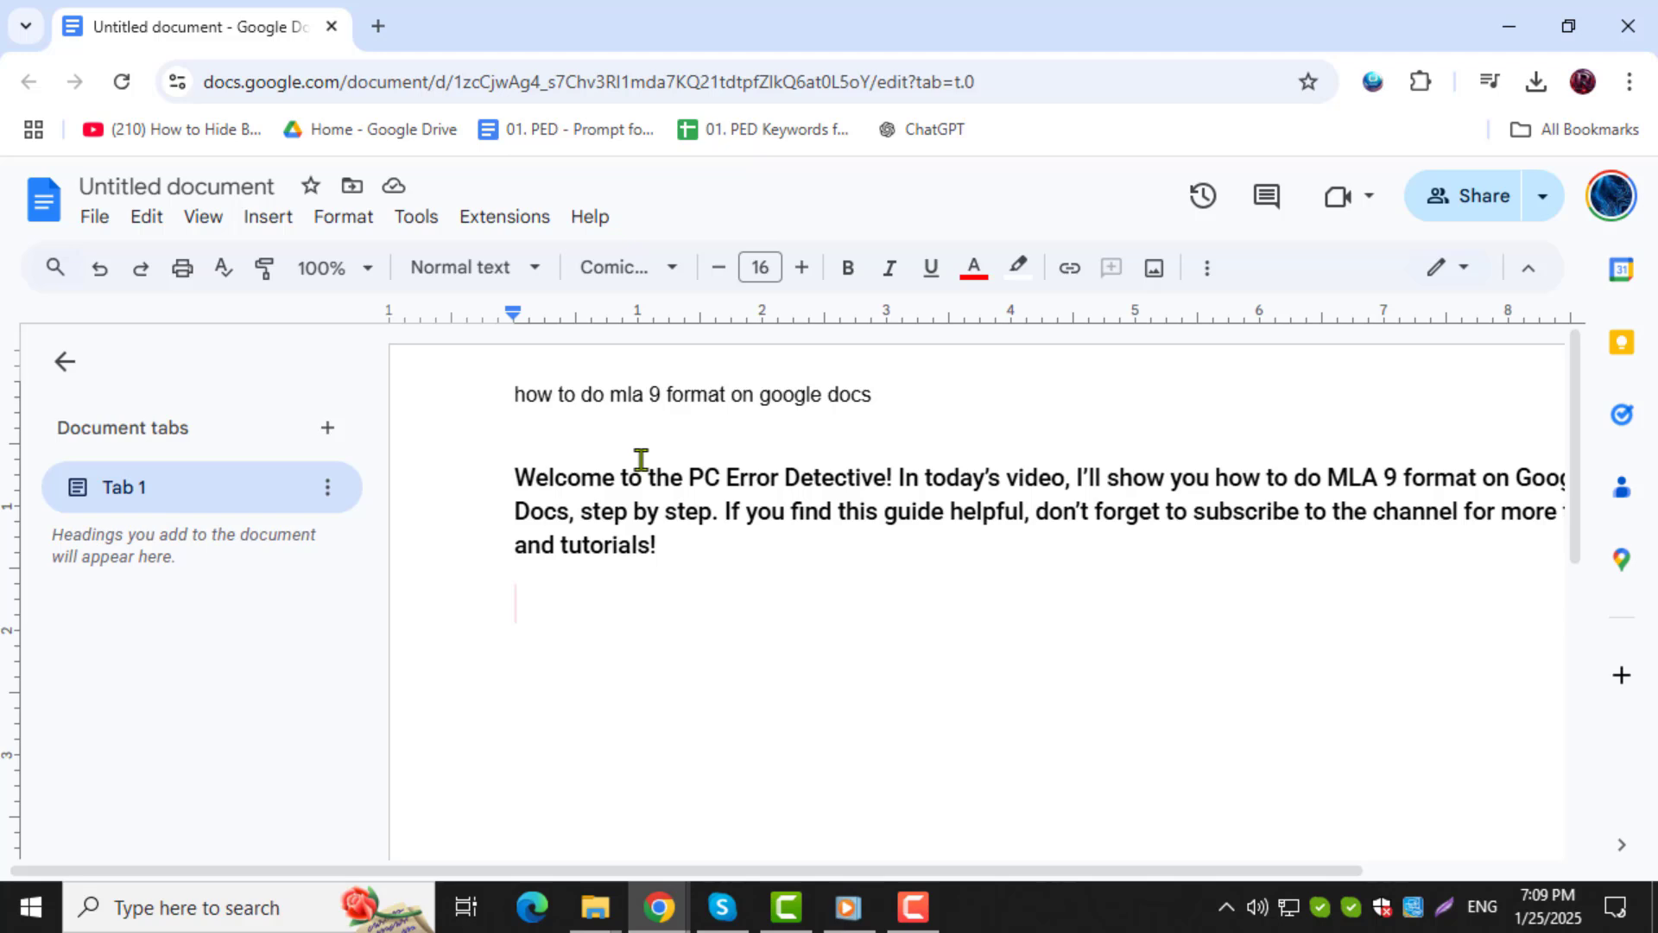
{"action": "mouse_move", "coordinate": [44, 201]}
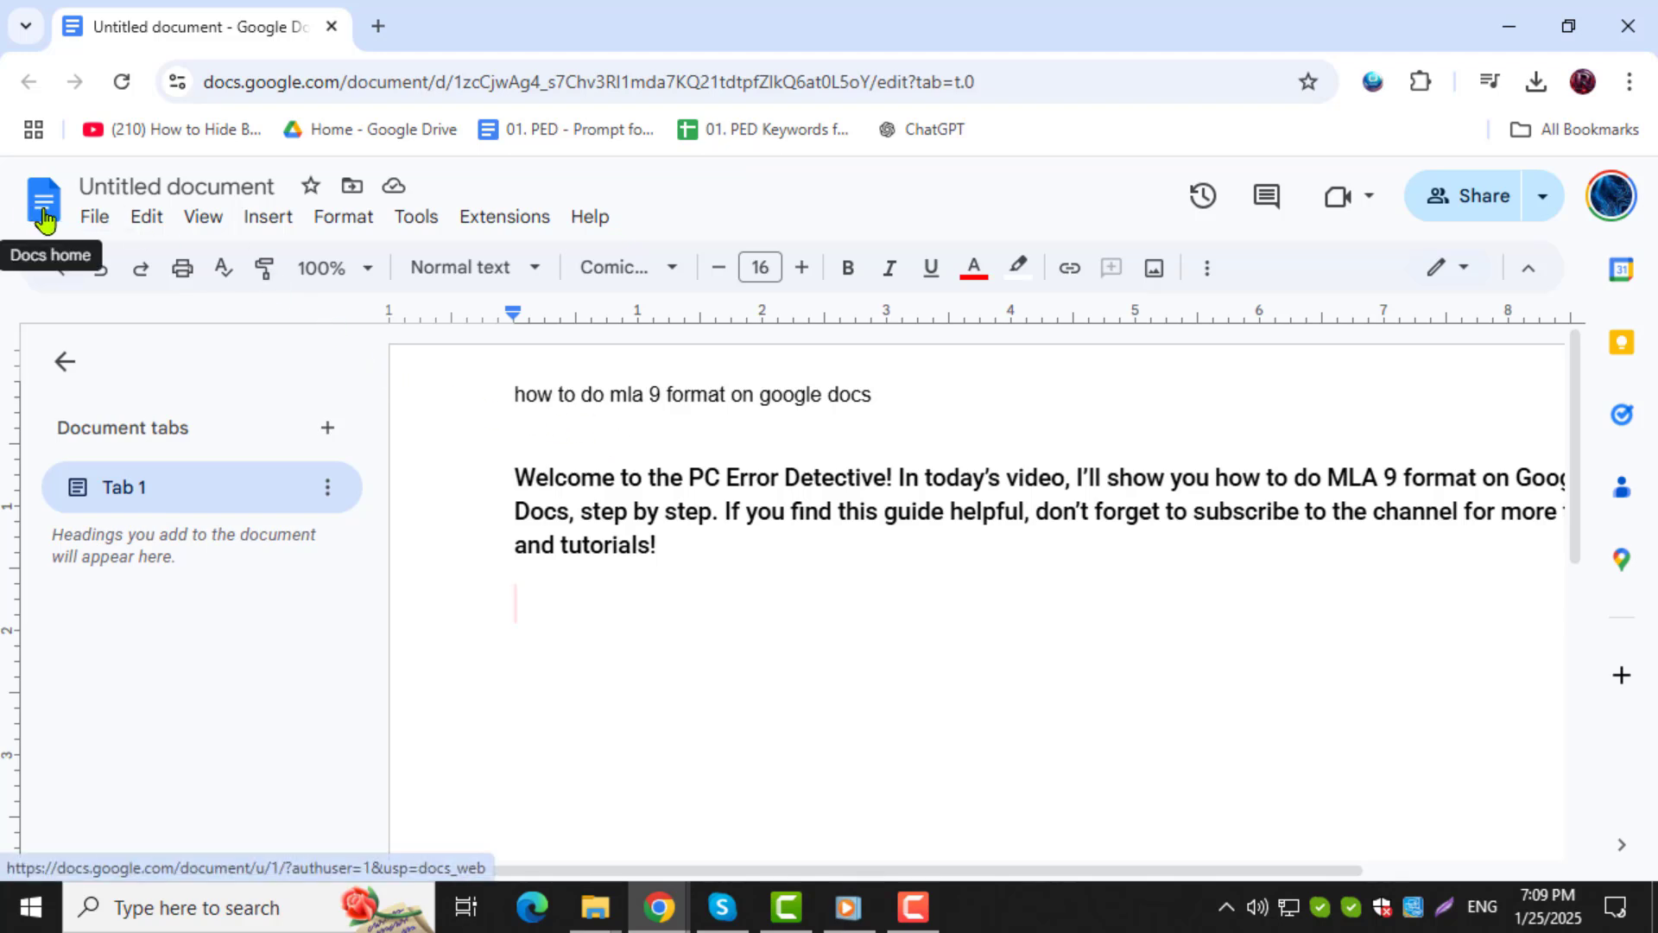
{"action": "left_click", "coordinate": [94, 217]}
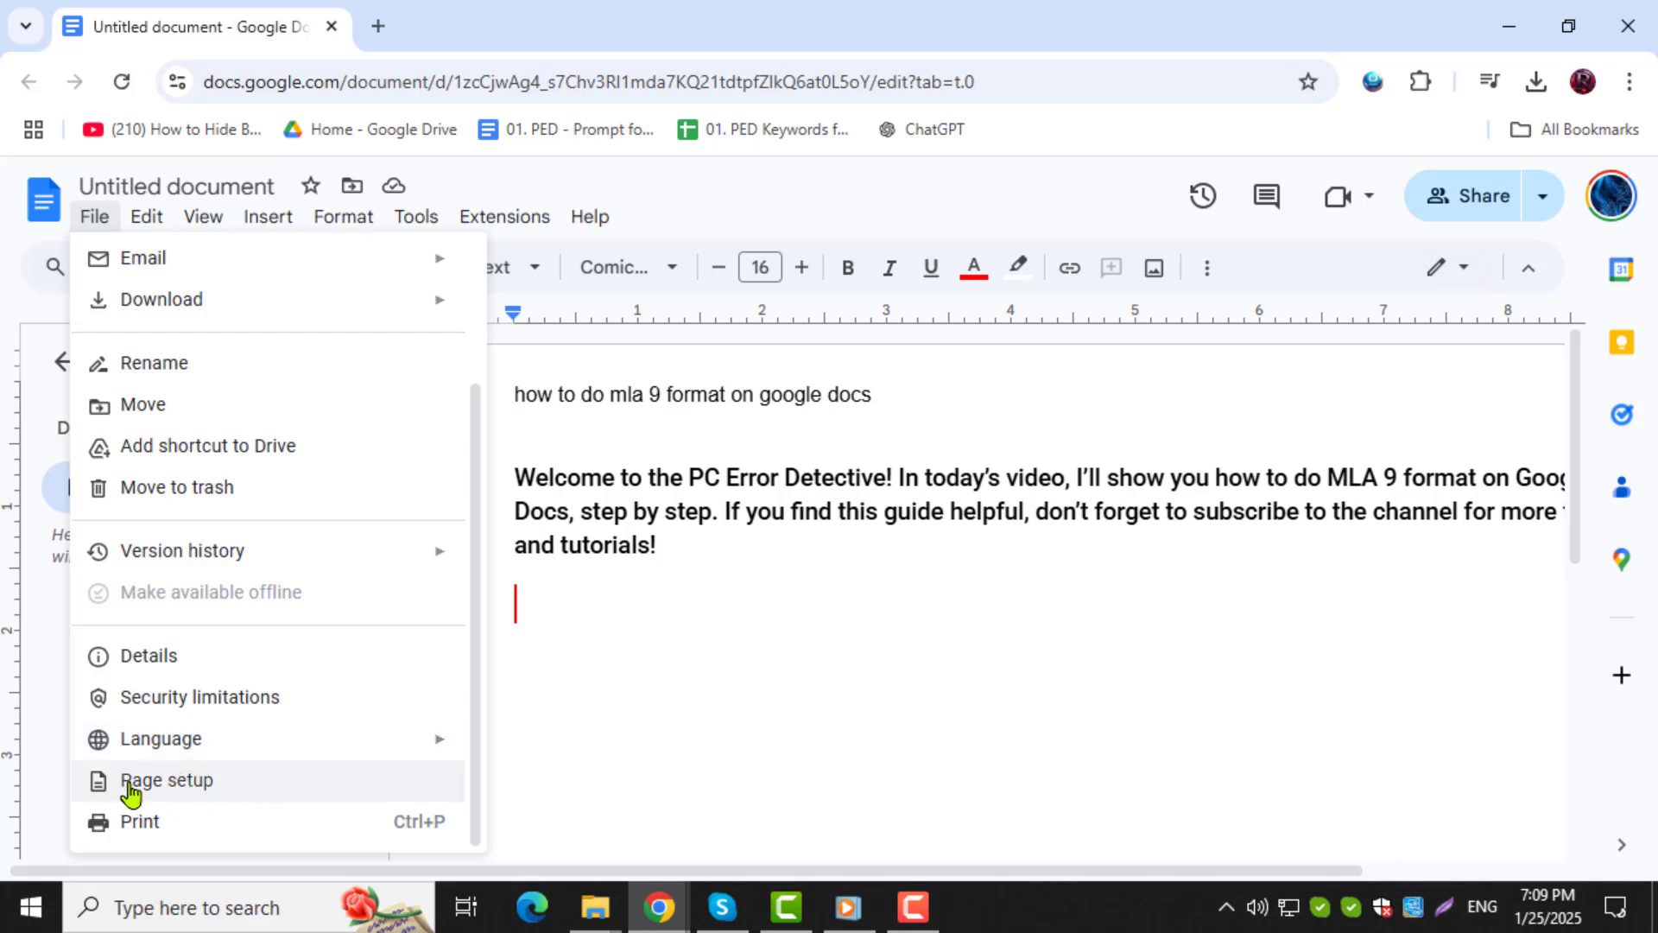
Step: In Page setup choose Portrait with Top and Bottom margins of 1 inch and apply
{"action": "left_click", "coordinate": [166, 781]}
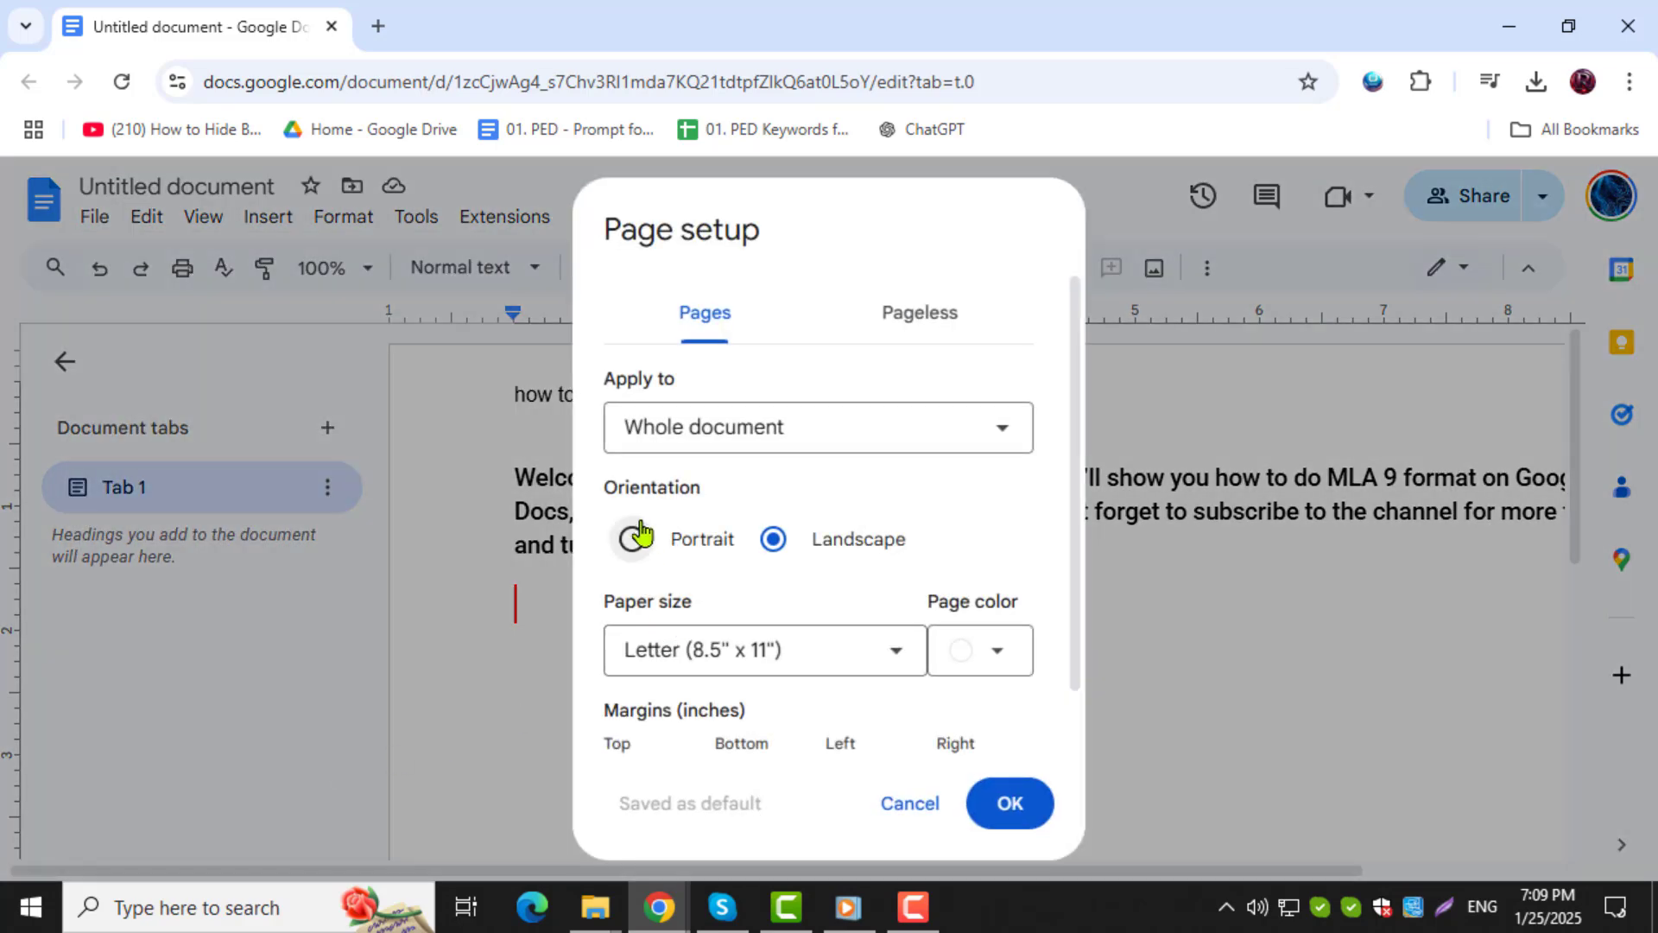
{"action": "left_click", "coordinate": [632, 538]}
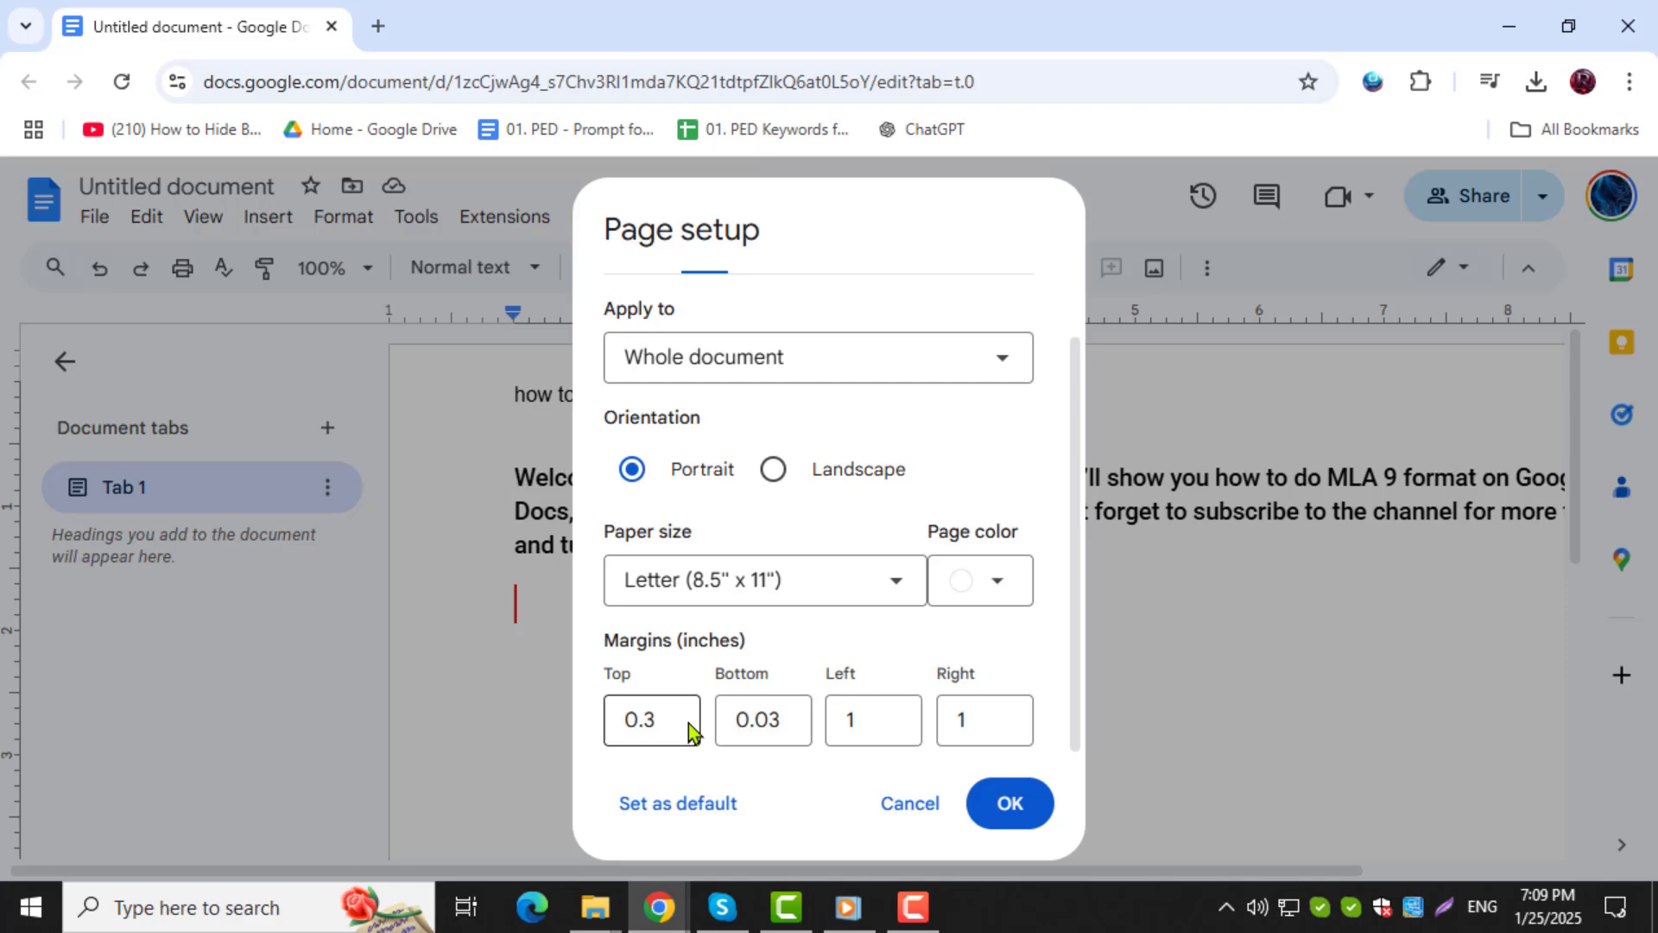
{"action": "type", "text": "1"}
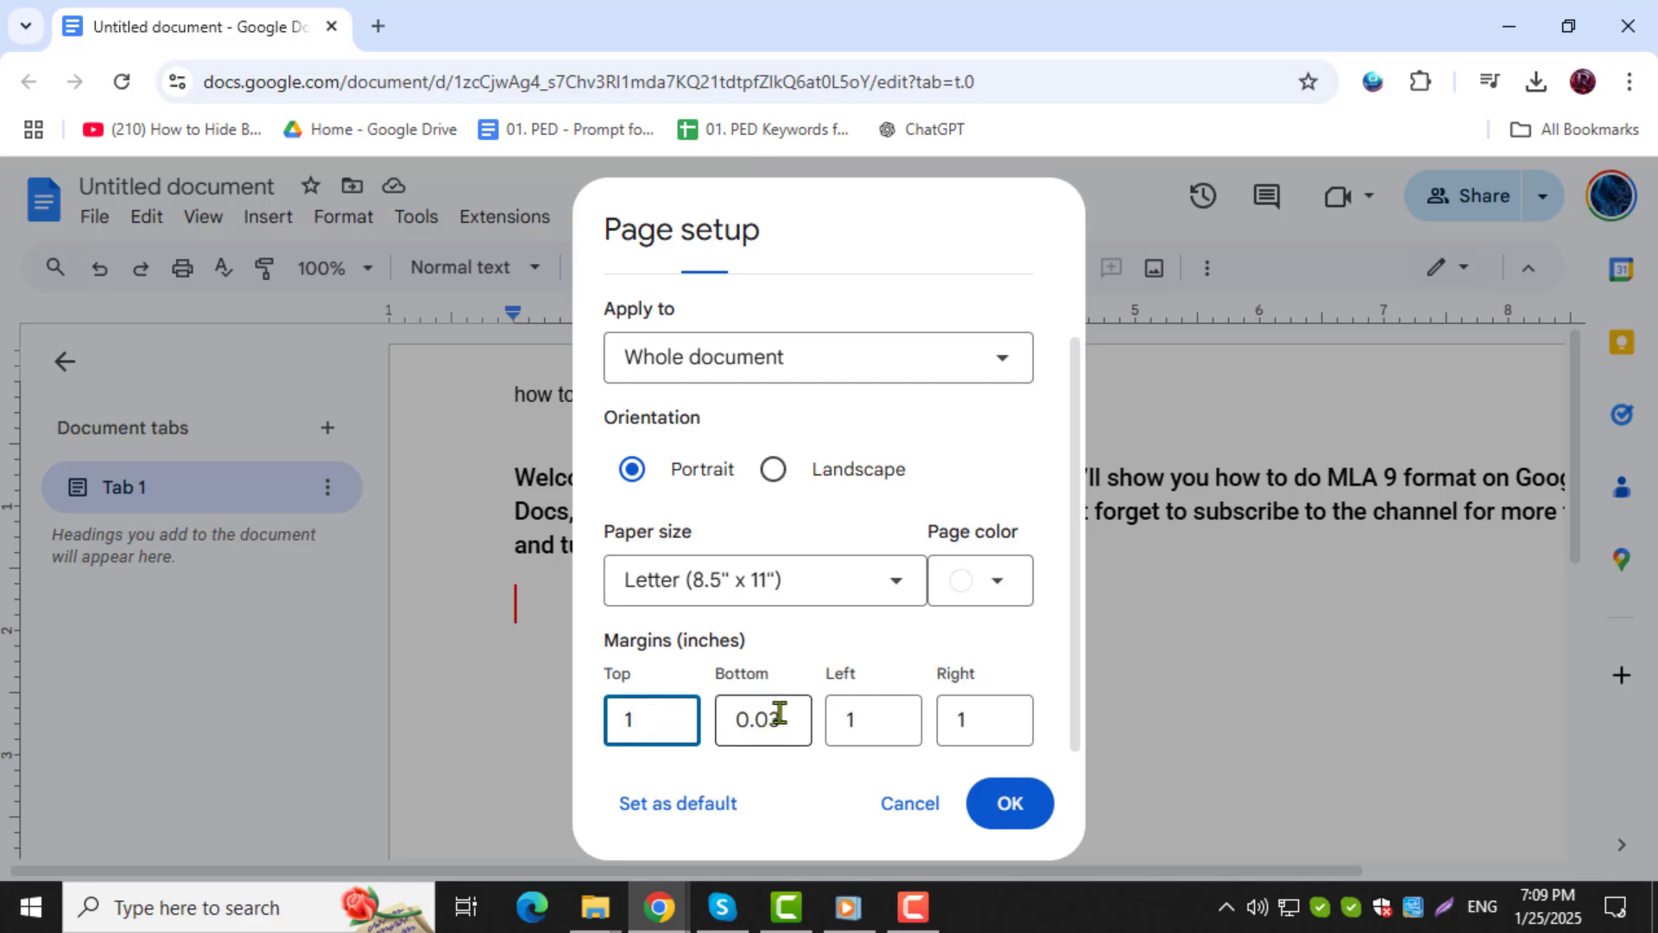
{"action": "type", "text": "1"}
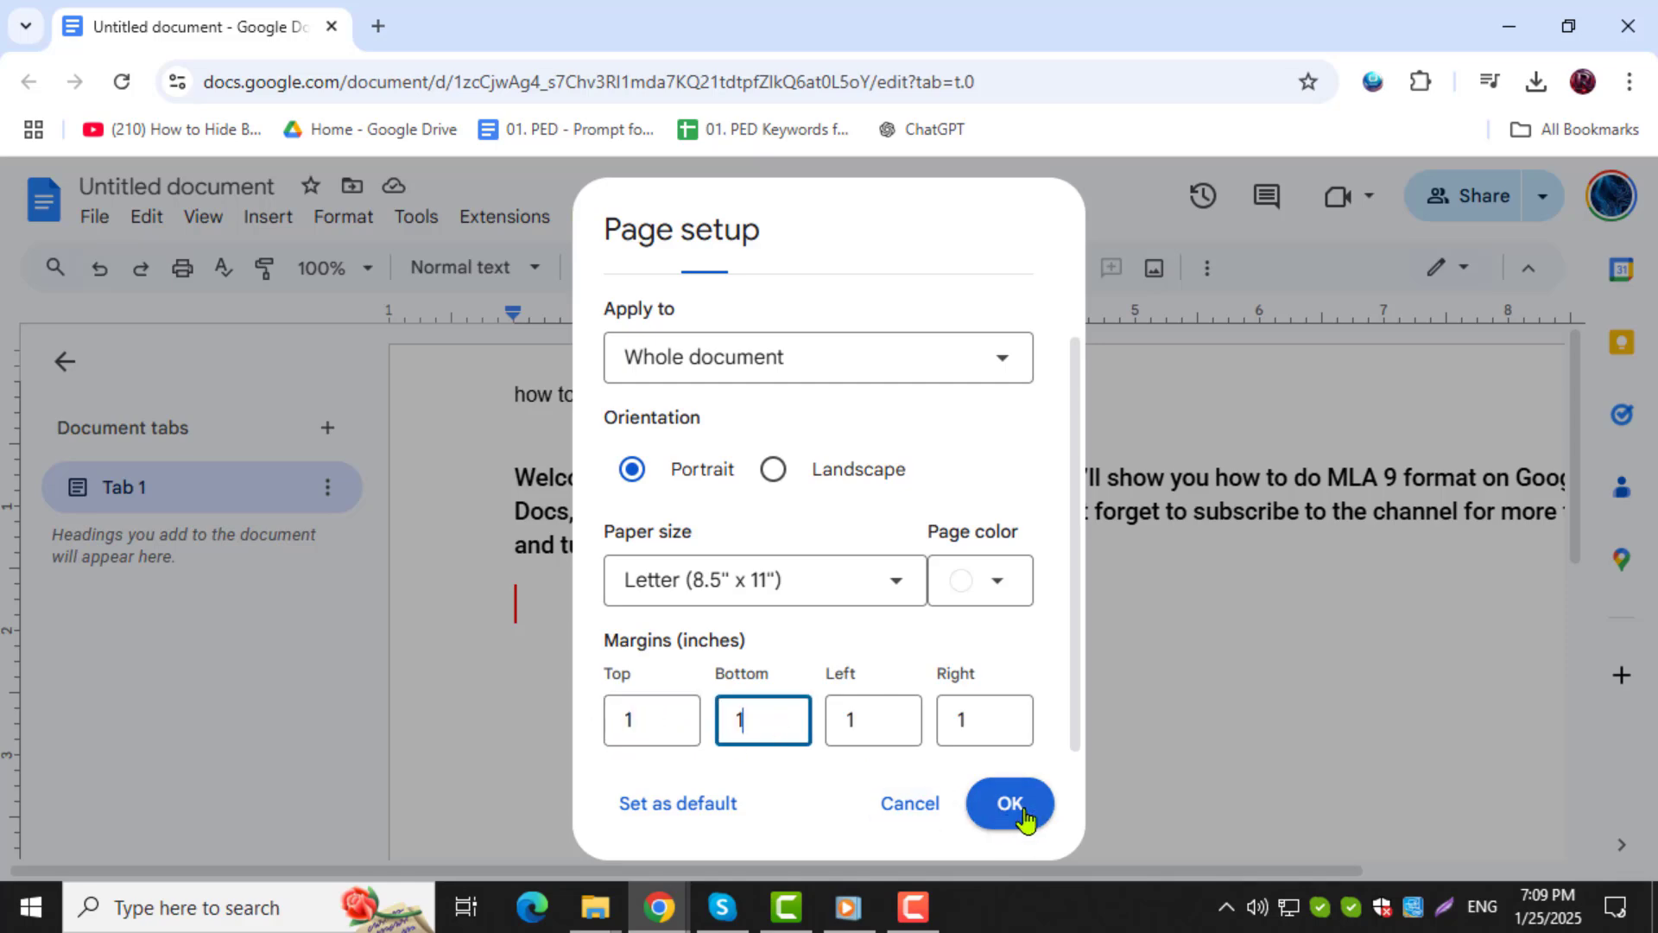
{"action": "left_click", "coordinate": [1007, 803]}
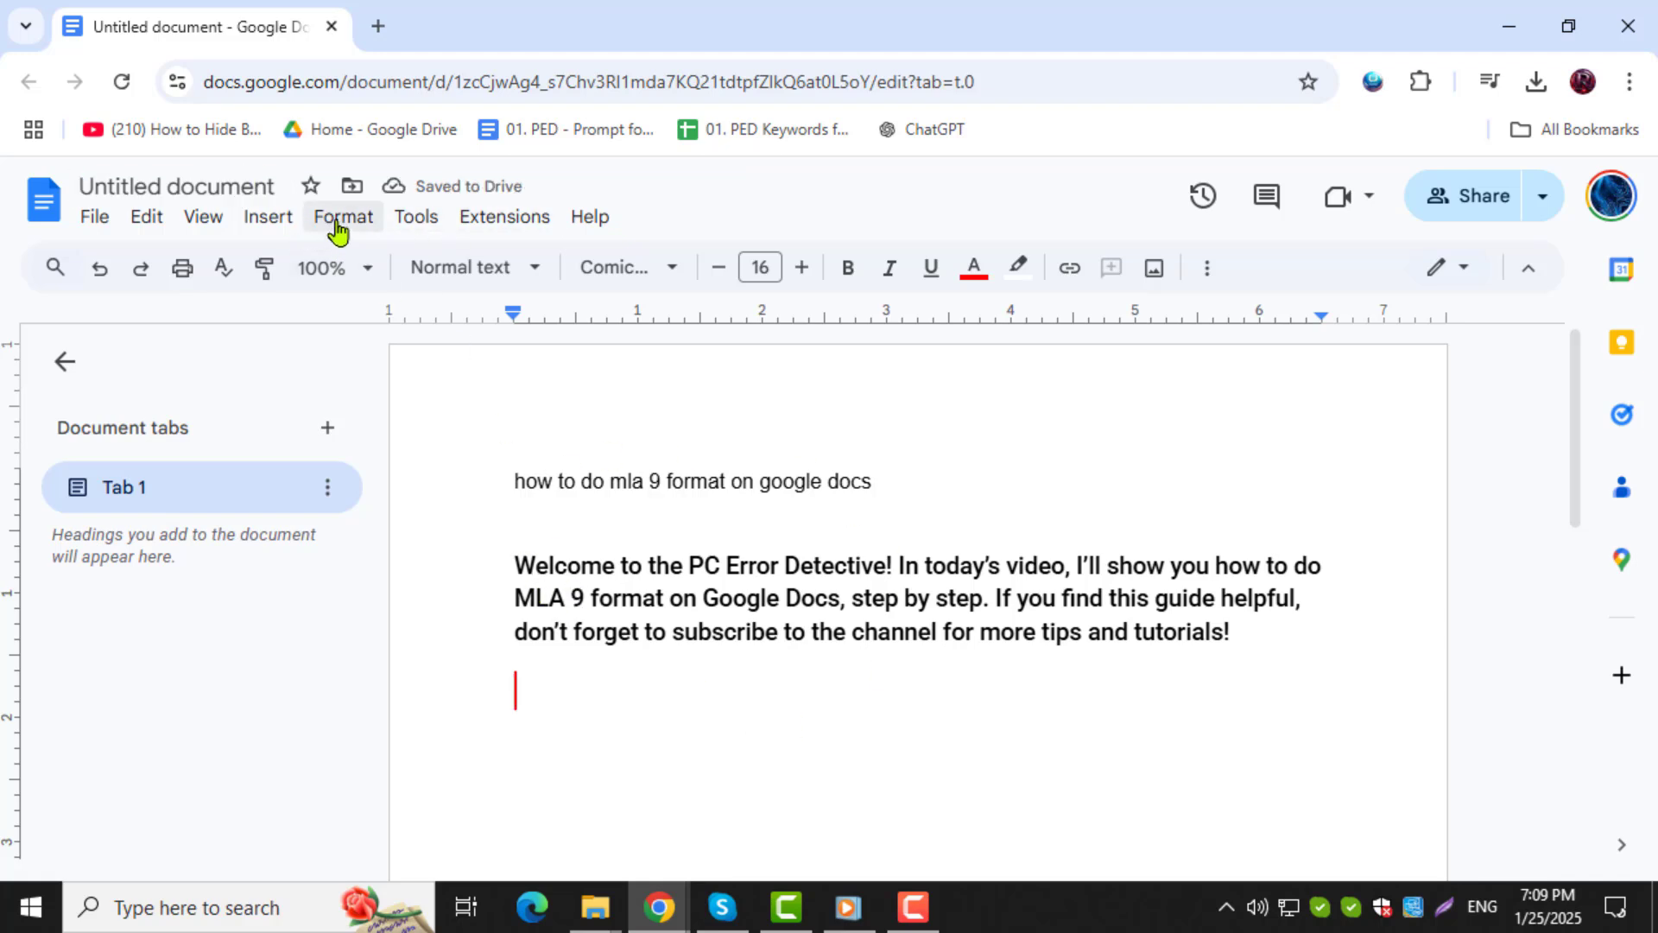
Step: Set the whole document to Double line spacing via Format > Line & paragraph spacing
{"action": "left_click", "coordinate": [342, 218]}
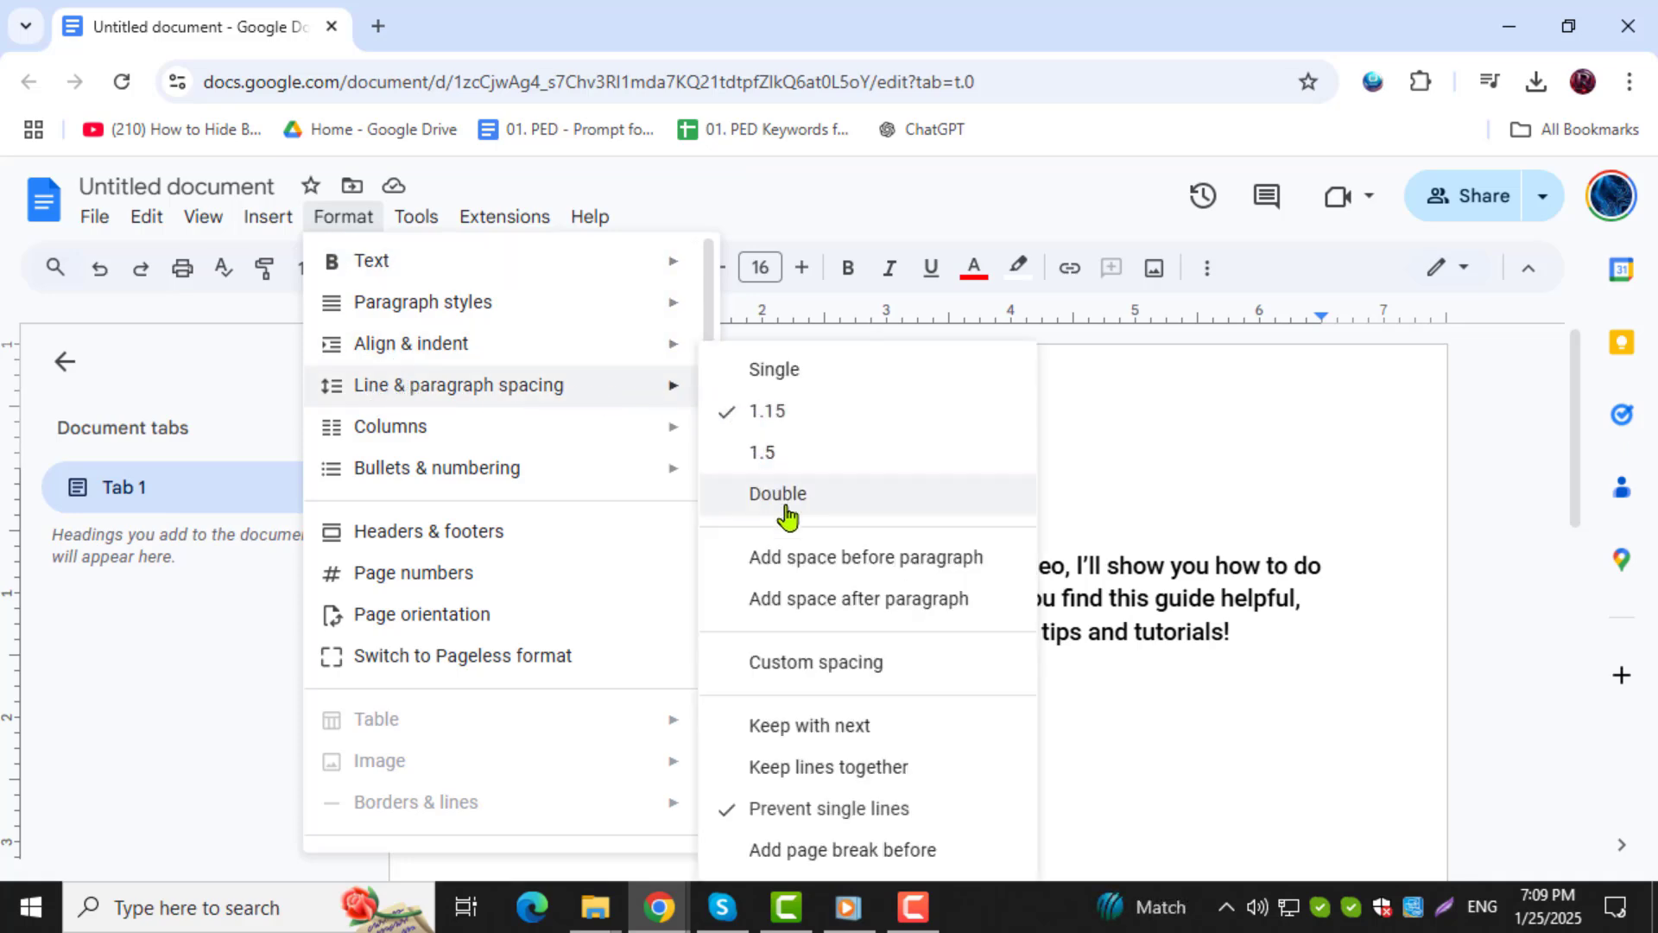
{"action": "left_click", "coordinate": [779, 494]}
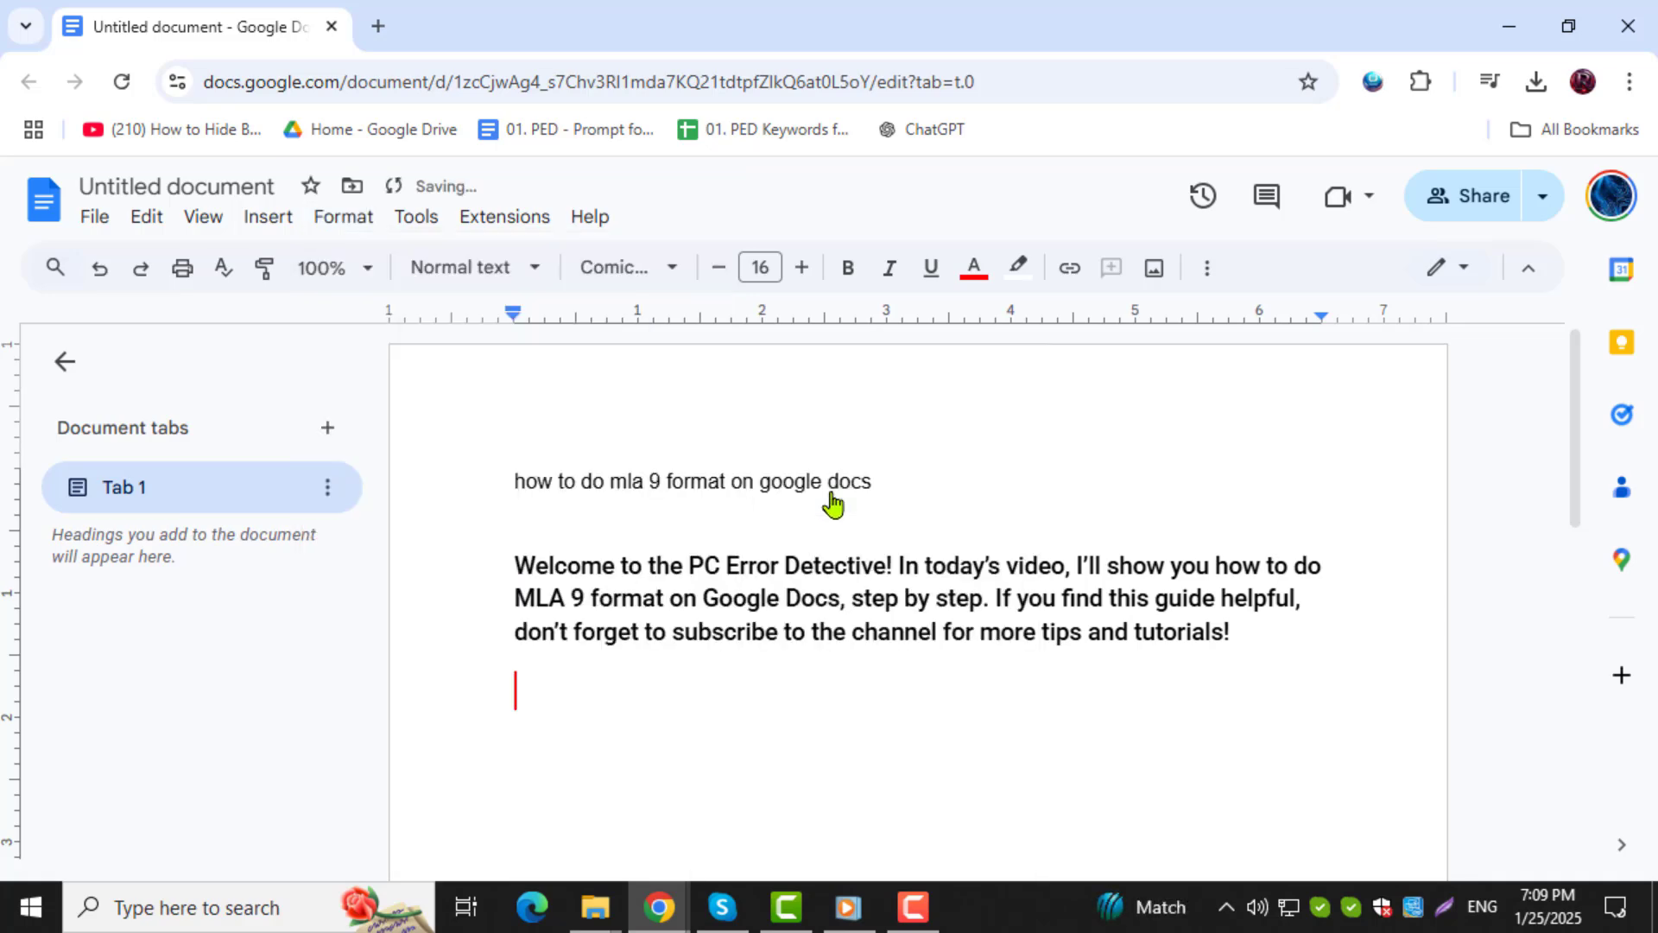
{"action": "mouse_move", "coordinate": [733, 608]}
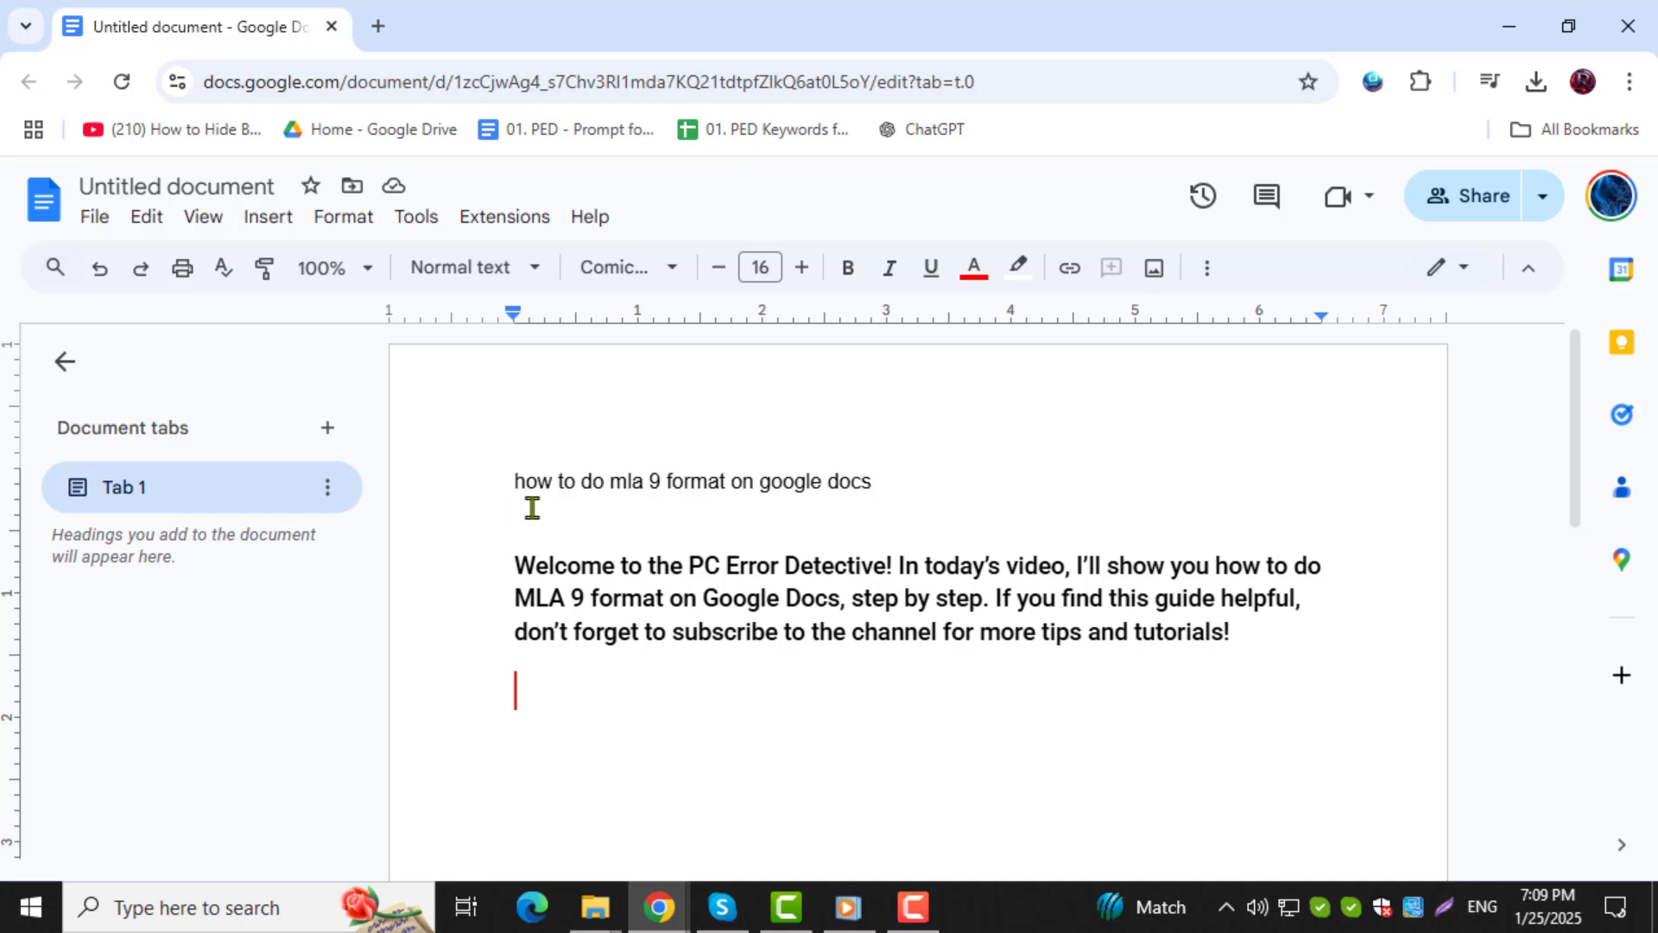
Step: Add the header 'Welcome to the PC Error Detective!' with page number 1 in the header
{"action": "left_click", "coordinate": [267, 218]}
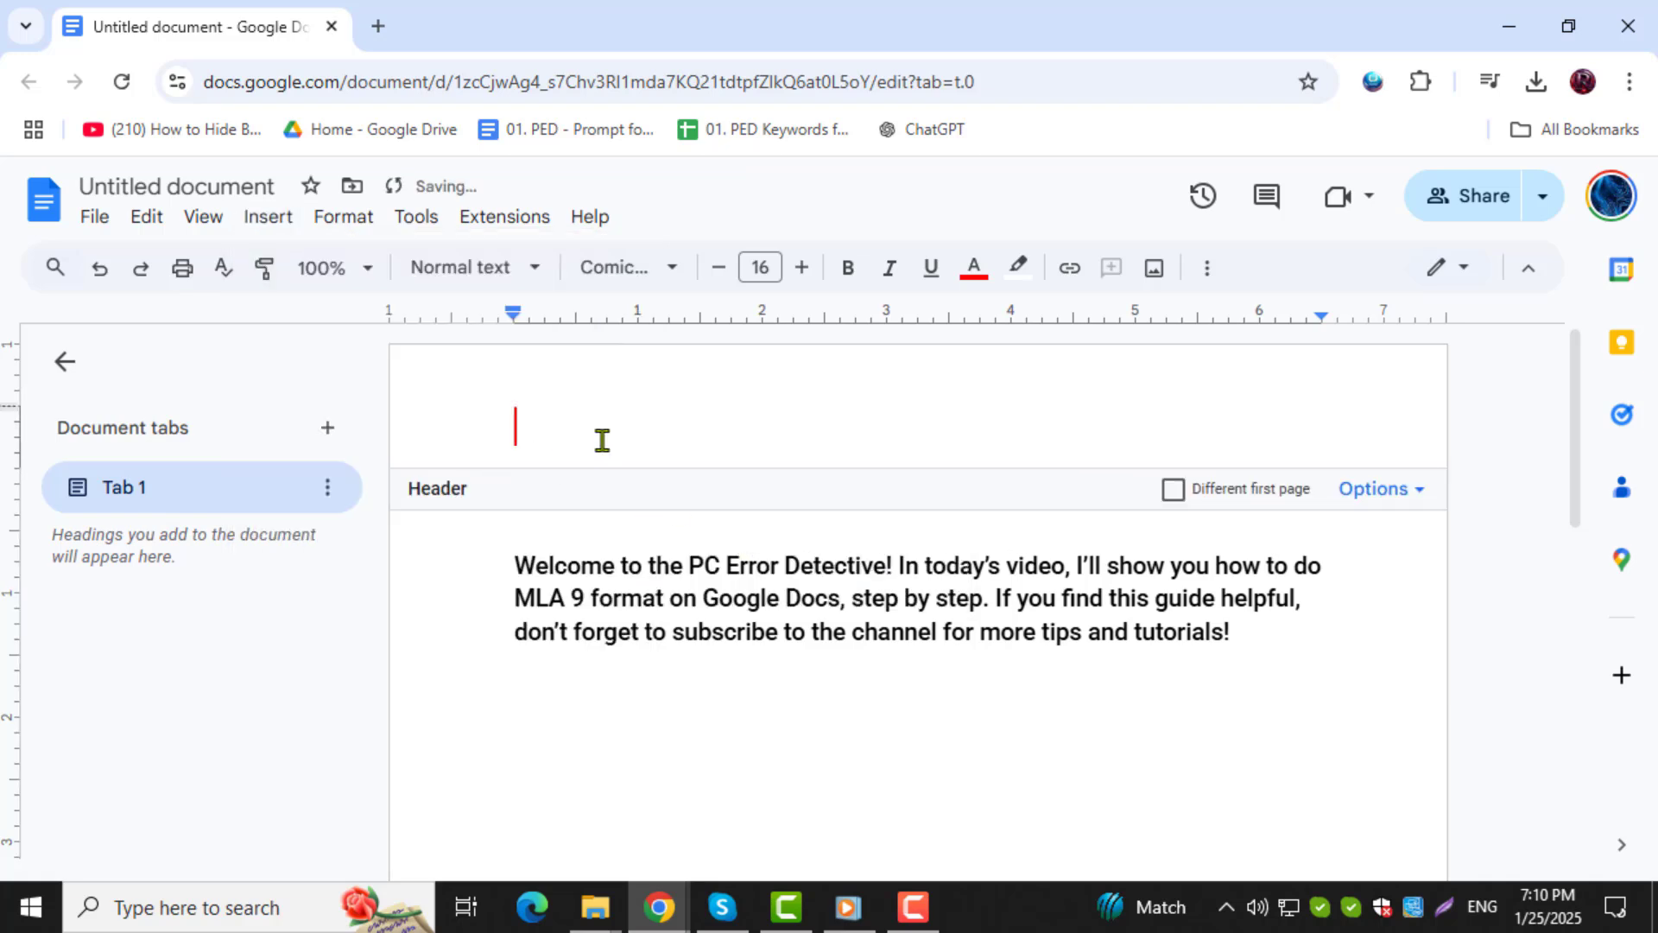
{"action": "type", "text": "Welcome to the PC Error Detective!"}
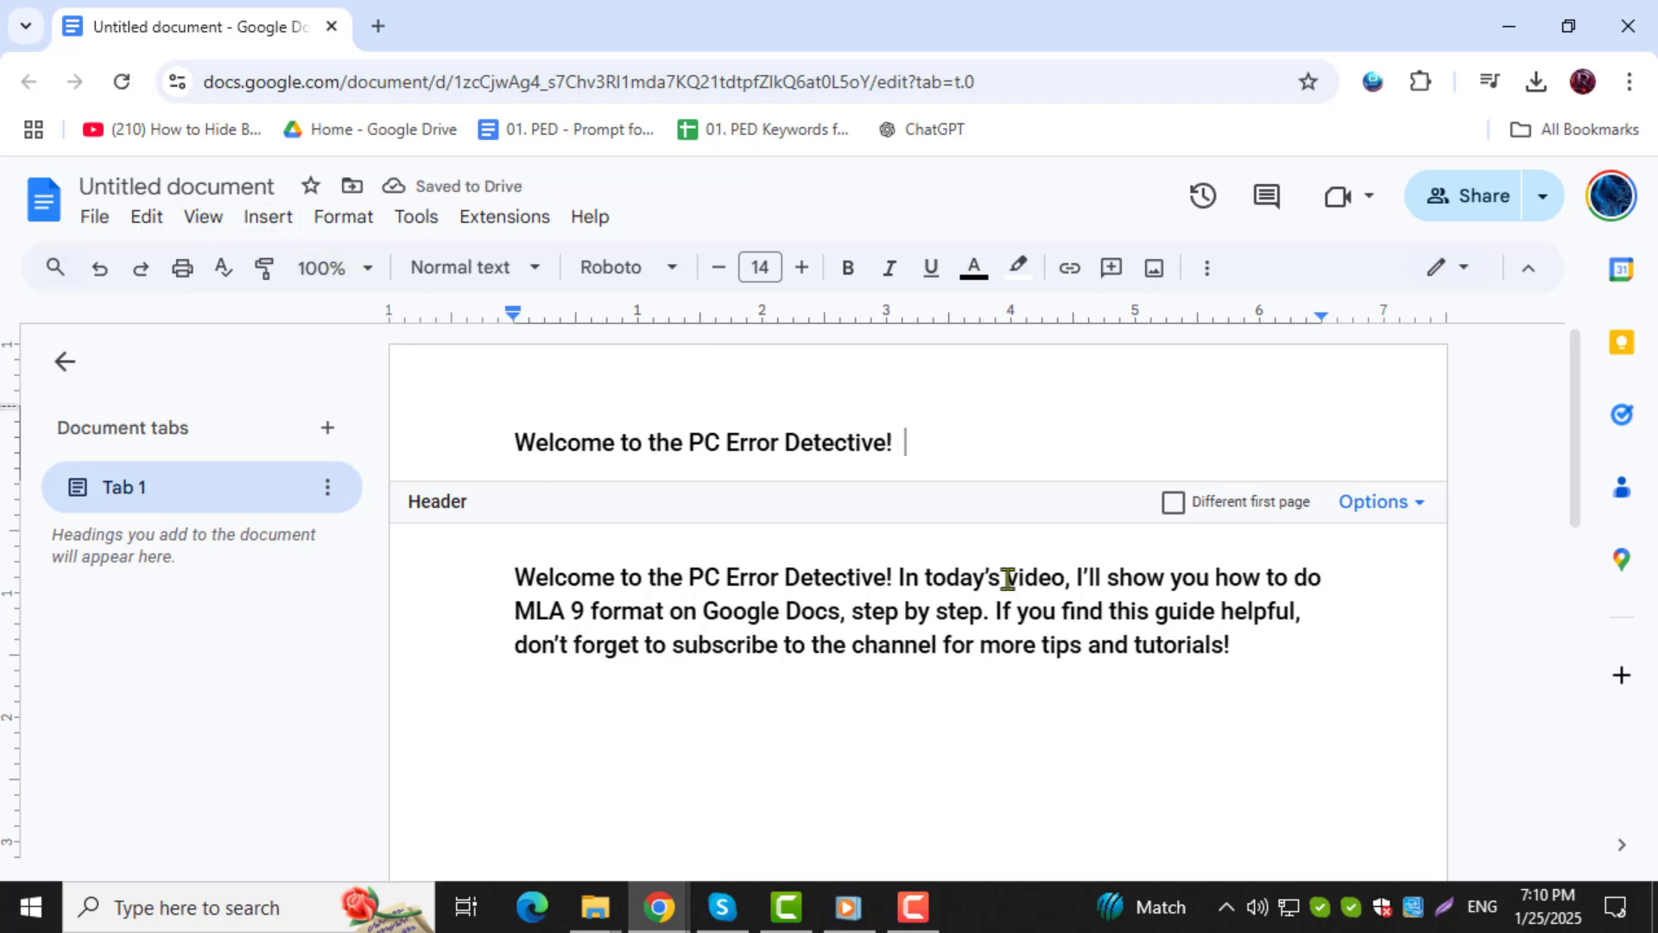
{"action": "left_click", "coordinate": [1375, 501]}
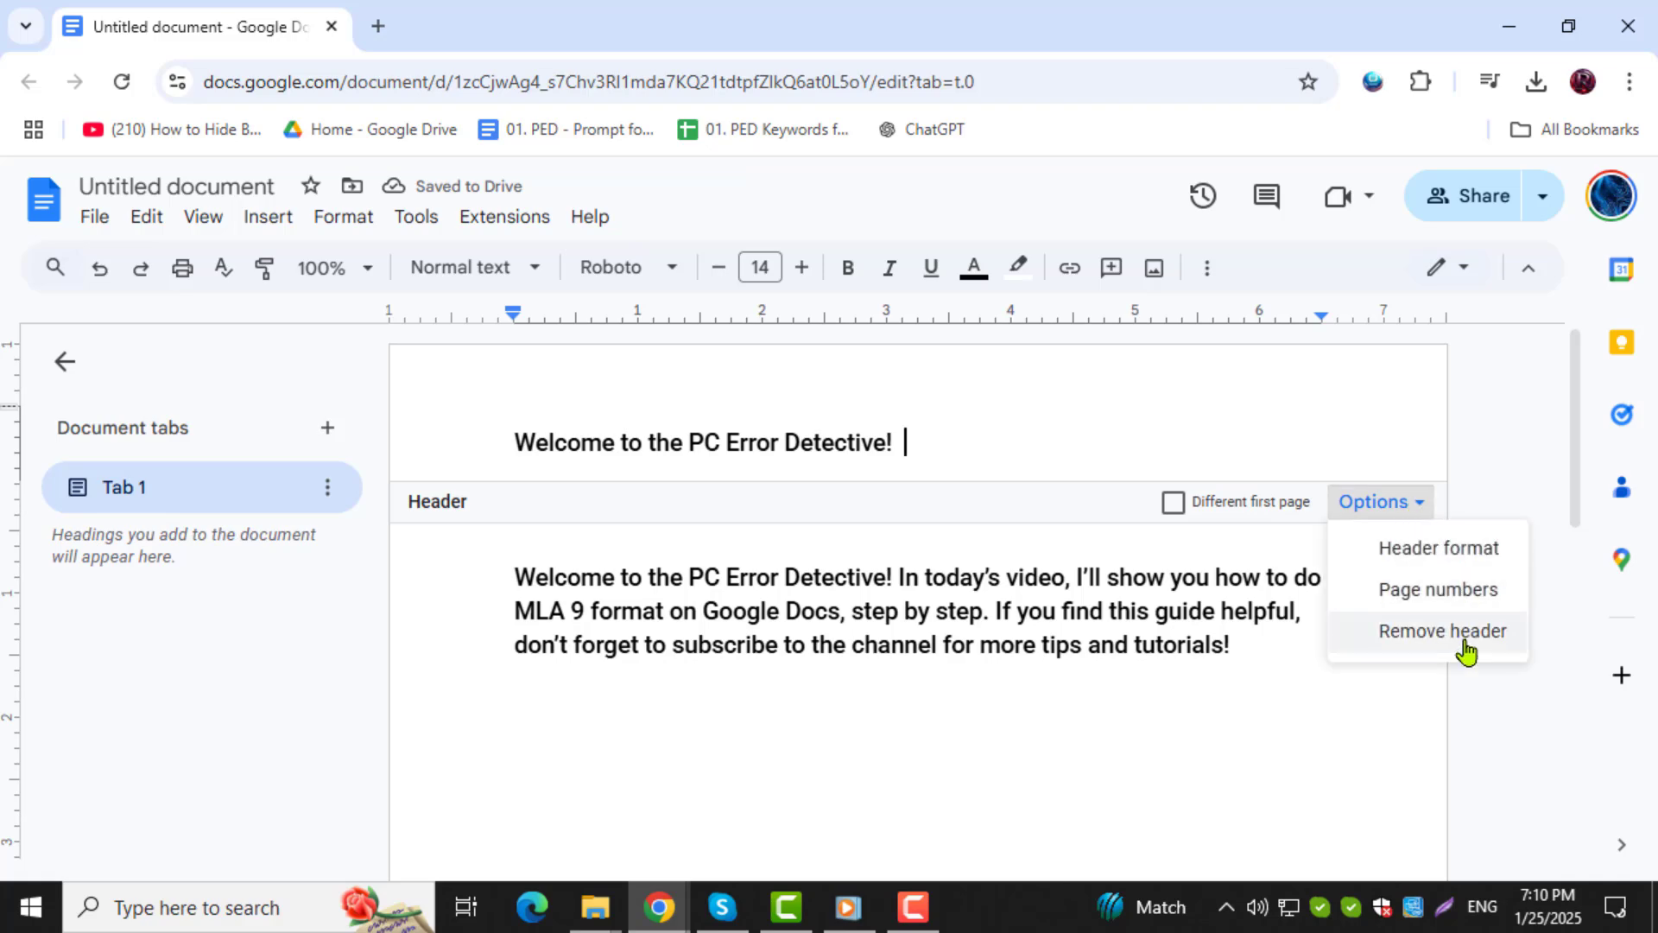
{"action": "left_click", "coordinate": [1435, 589]}
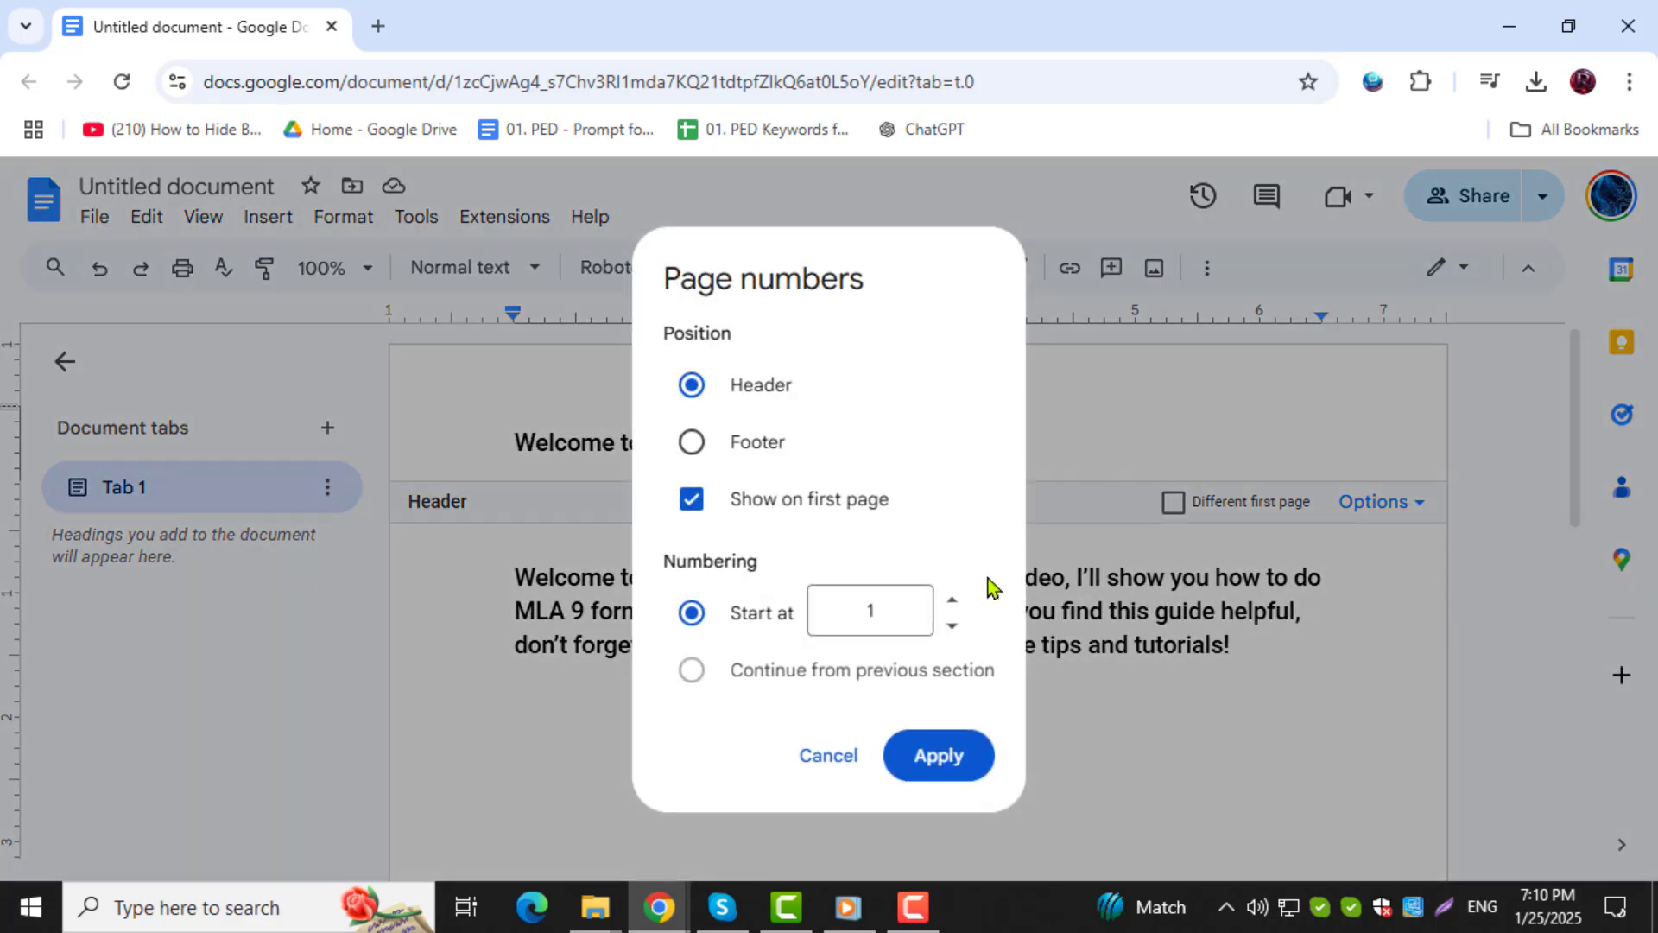
{"action": "left_click", "coordinate": [936, 755]}
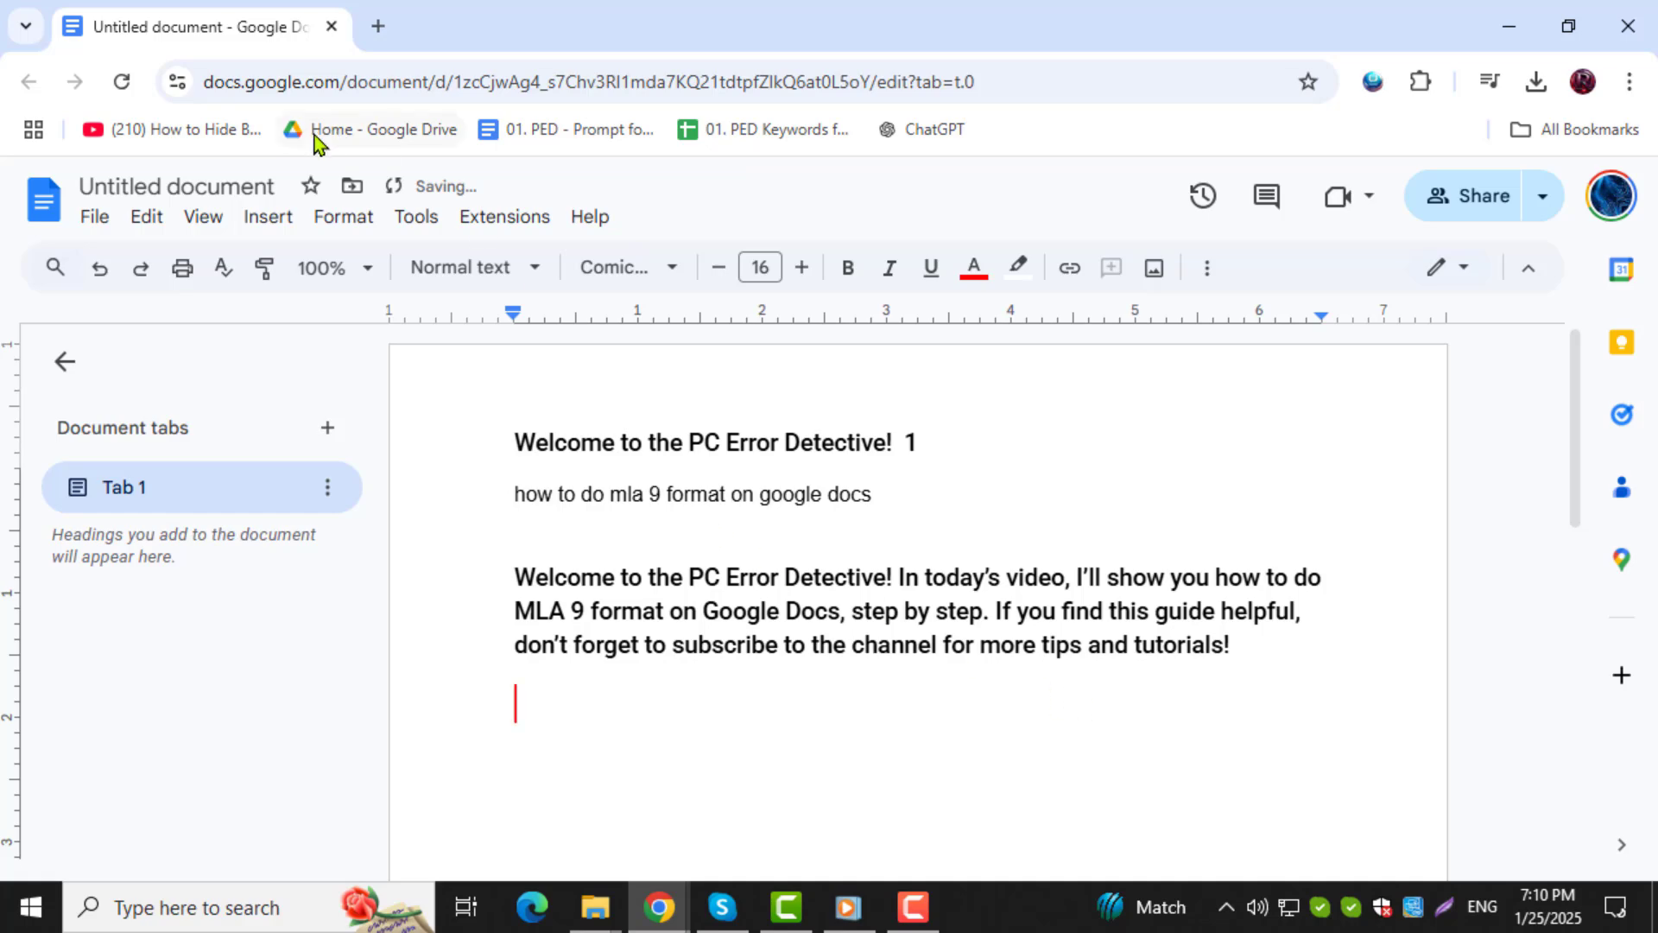
Step: Show the MLA Citations sidebar and start a new Website source, selecting the web address
{"action": "left_click", "coordinate": [416, 218]}
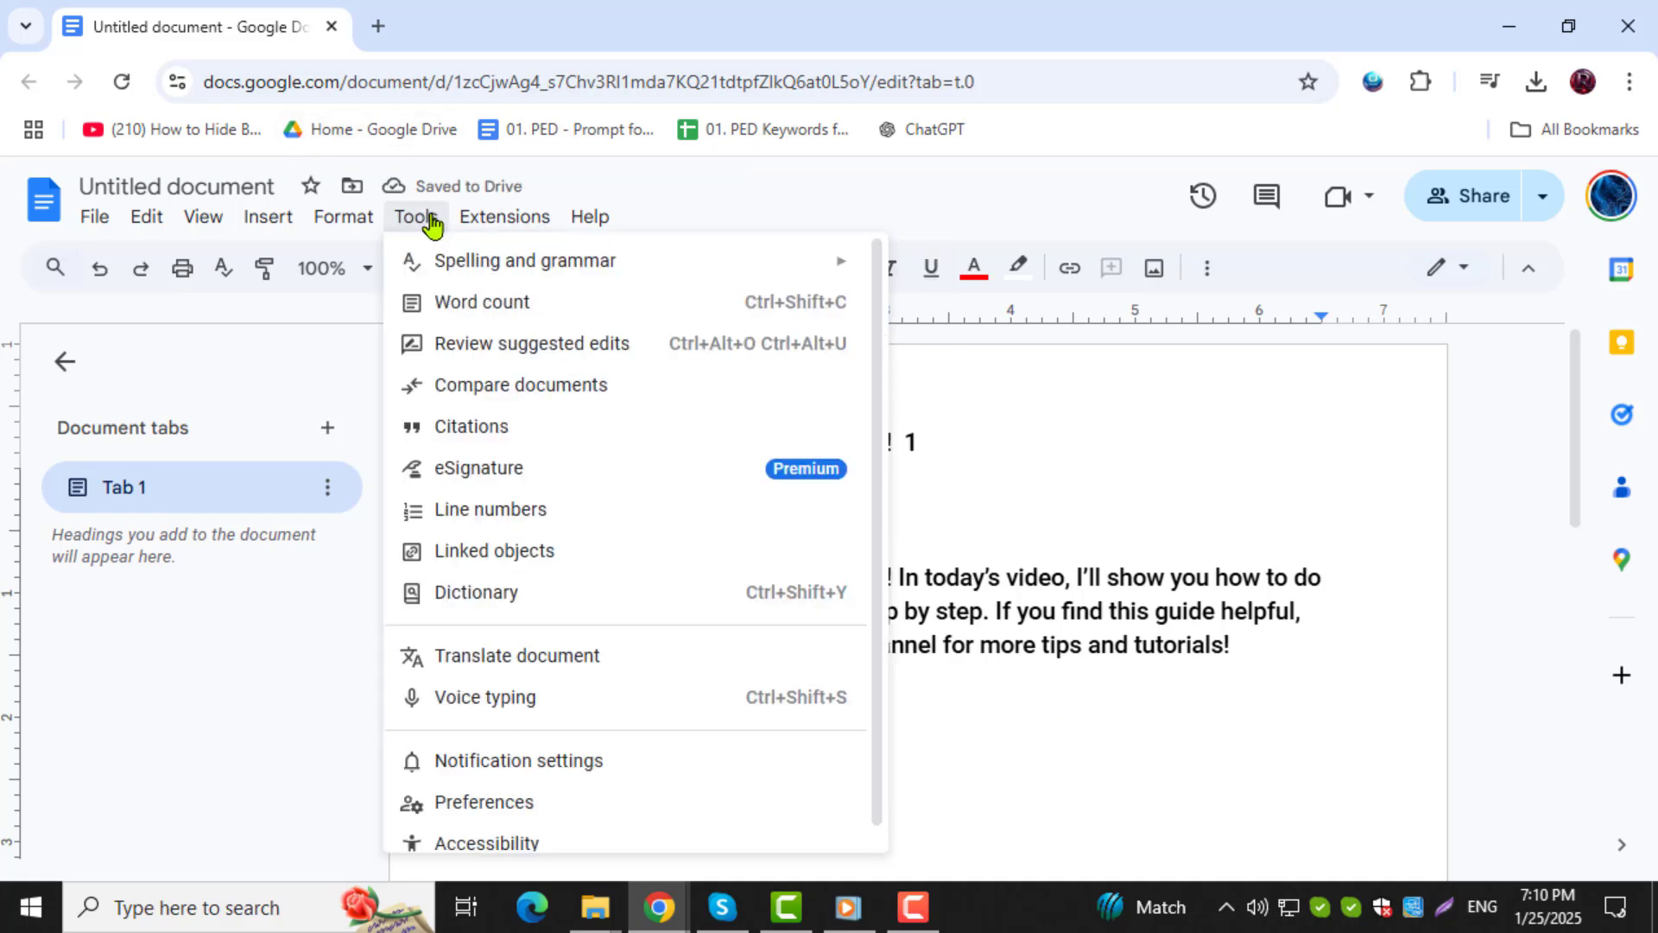
{"action": "left_click", "coordinate": [470, 427]}
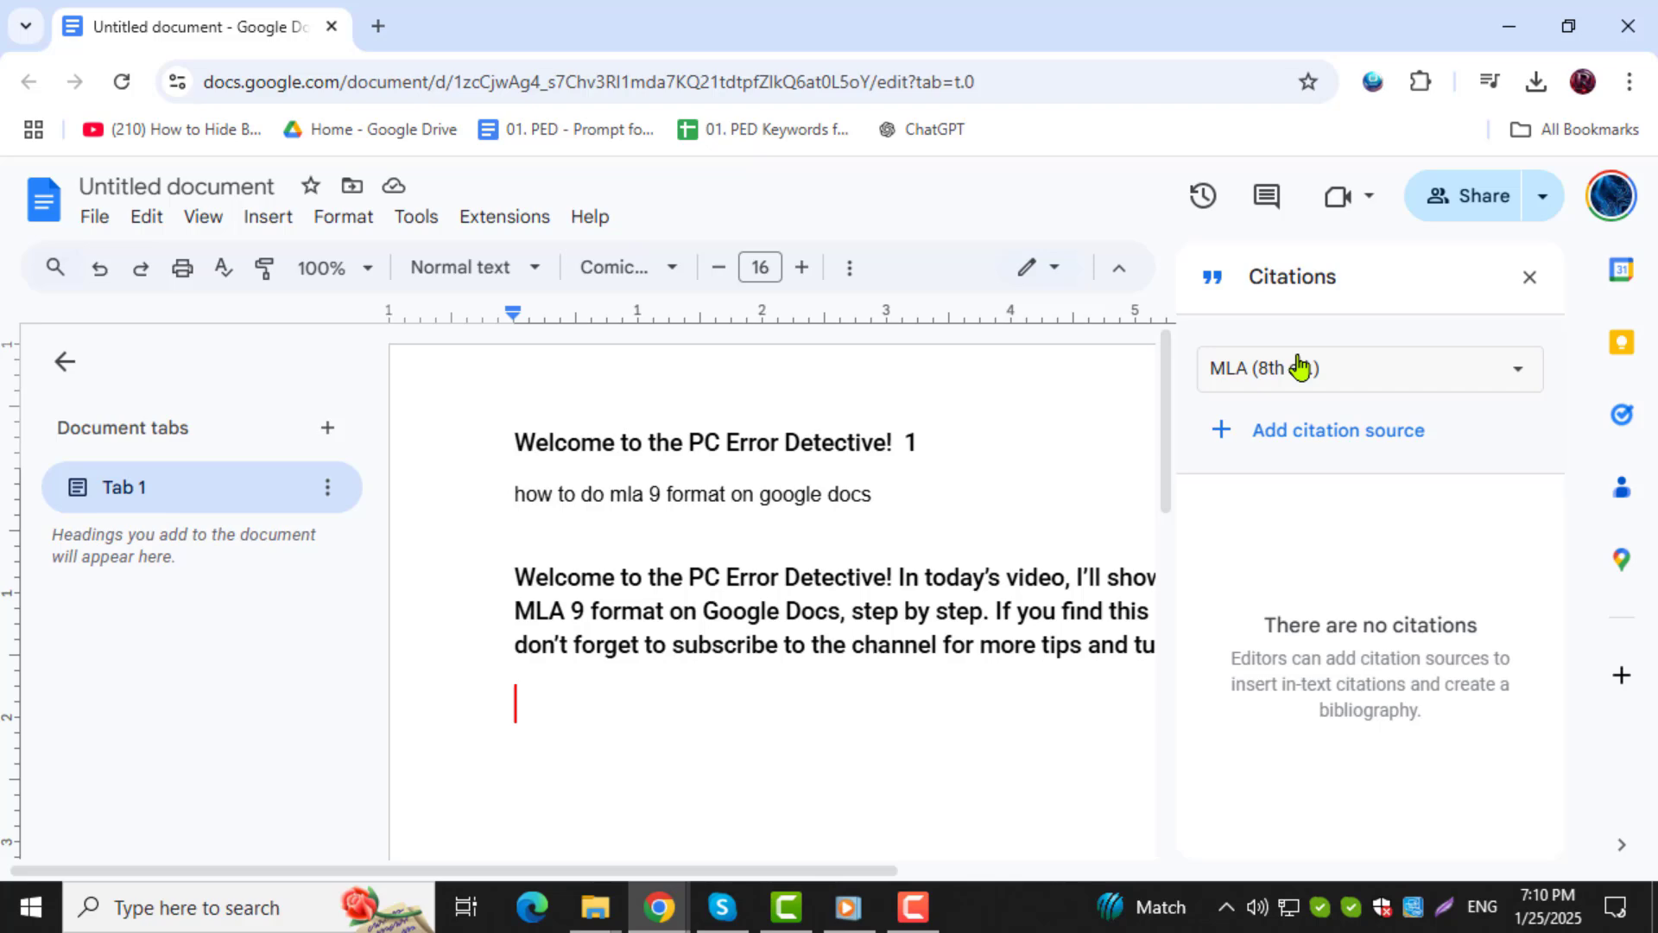
{"action": "mouse_move", "coordinate": [1348, 435]}
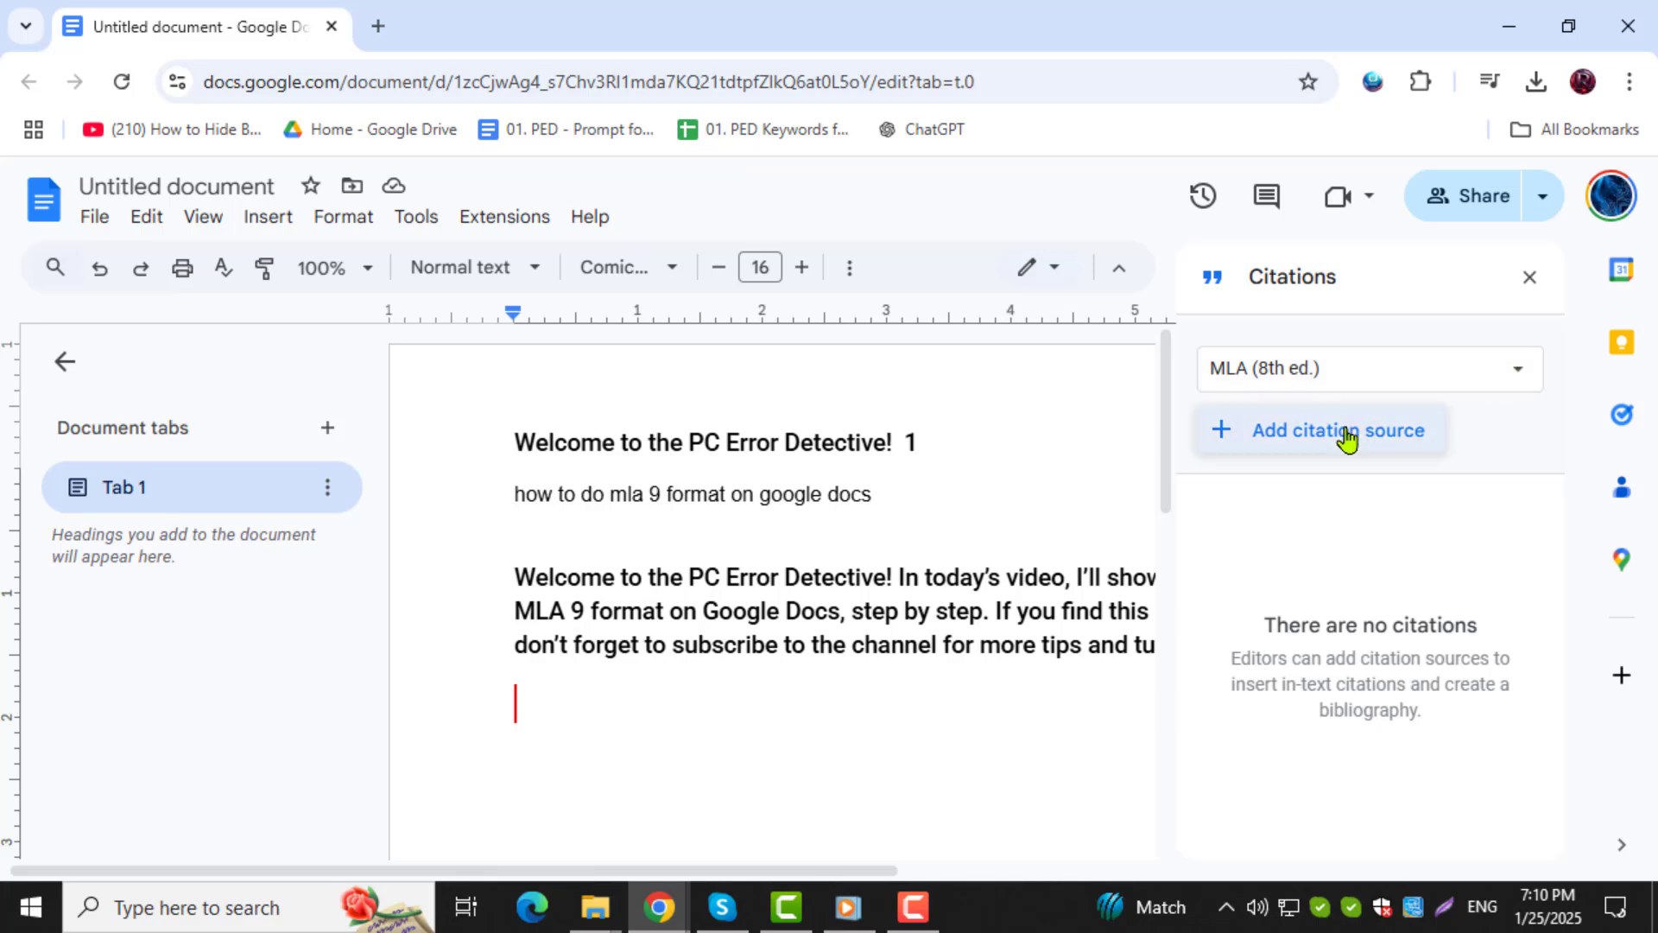
{"action": "left_click", "coordinate": [1339, 430]}
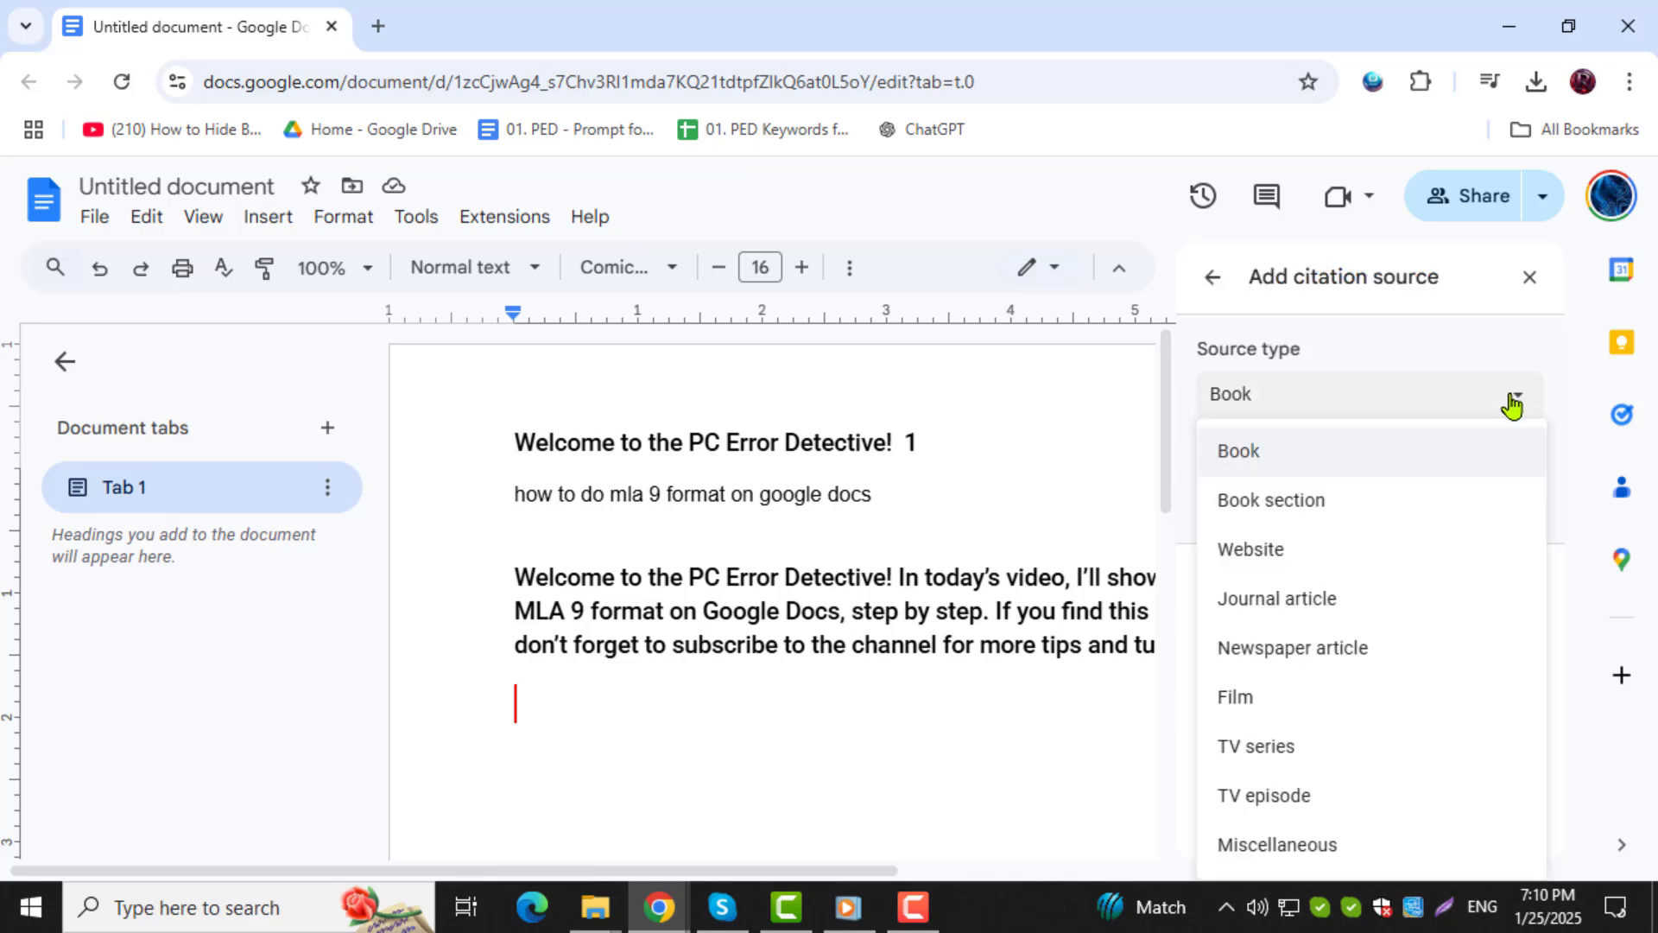
{"action": "left_click", "coordinate": [1251, 547]}
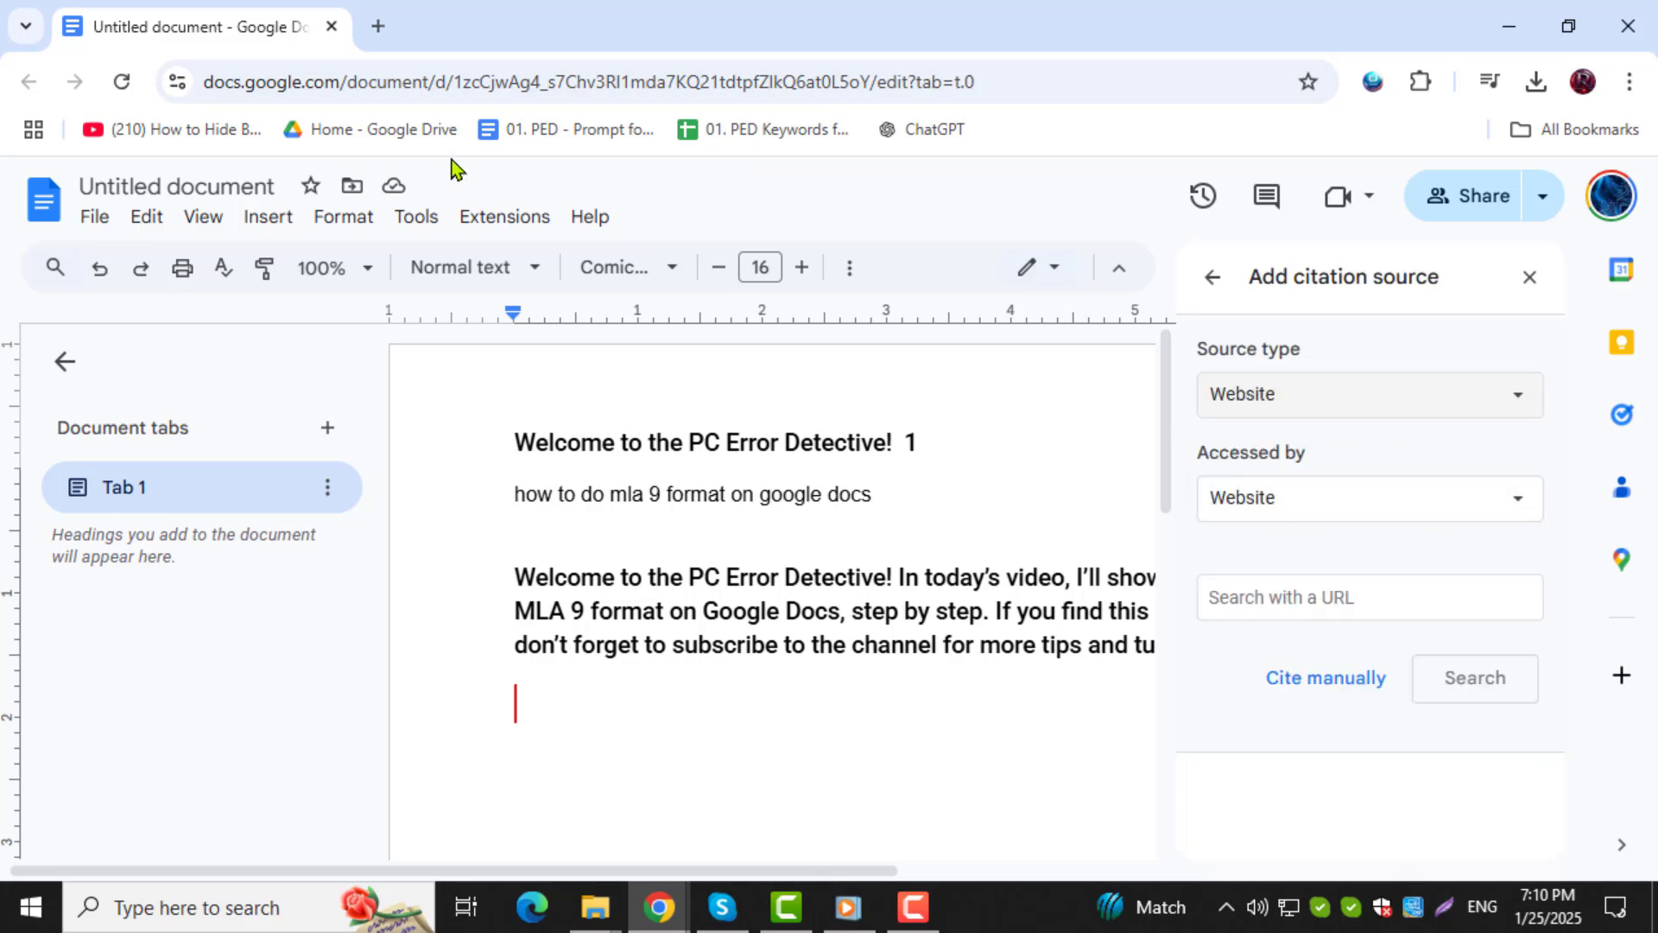
{"action": "left_click", "coordinate": [634, 83]}
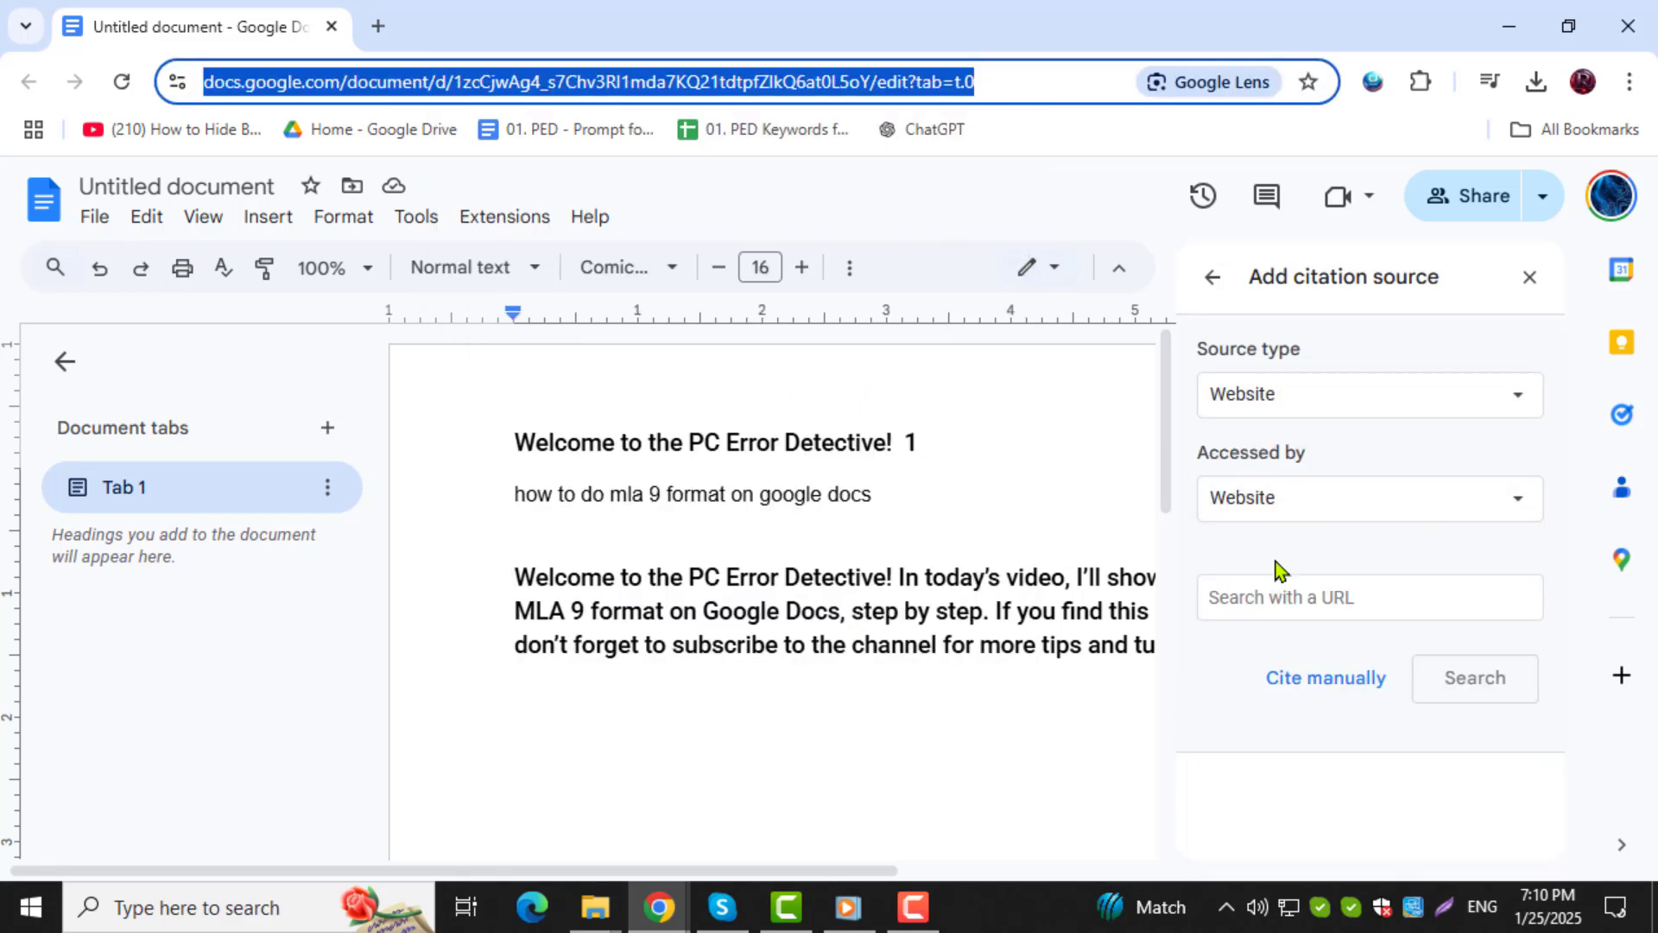